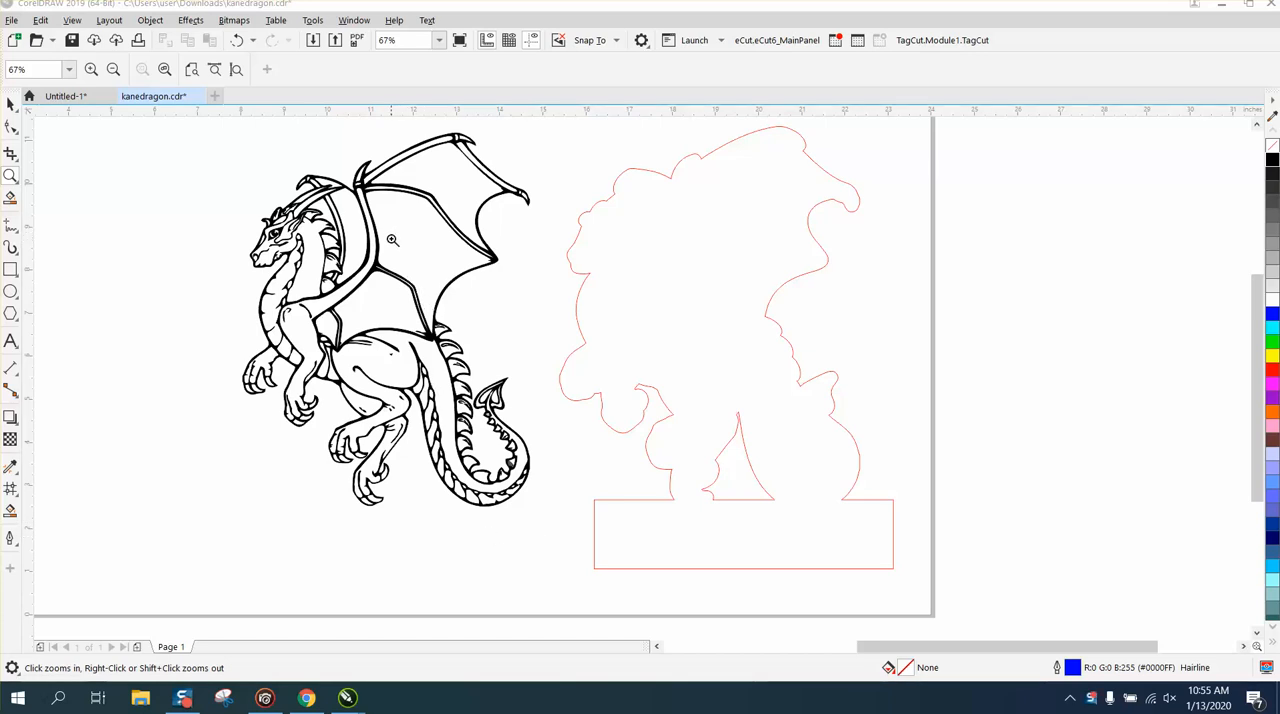
mouse_move(386, 138)
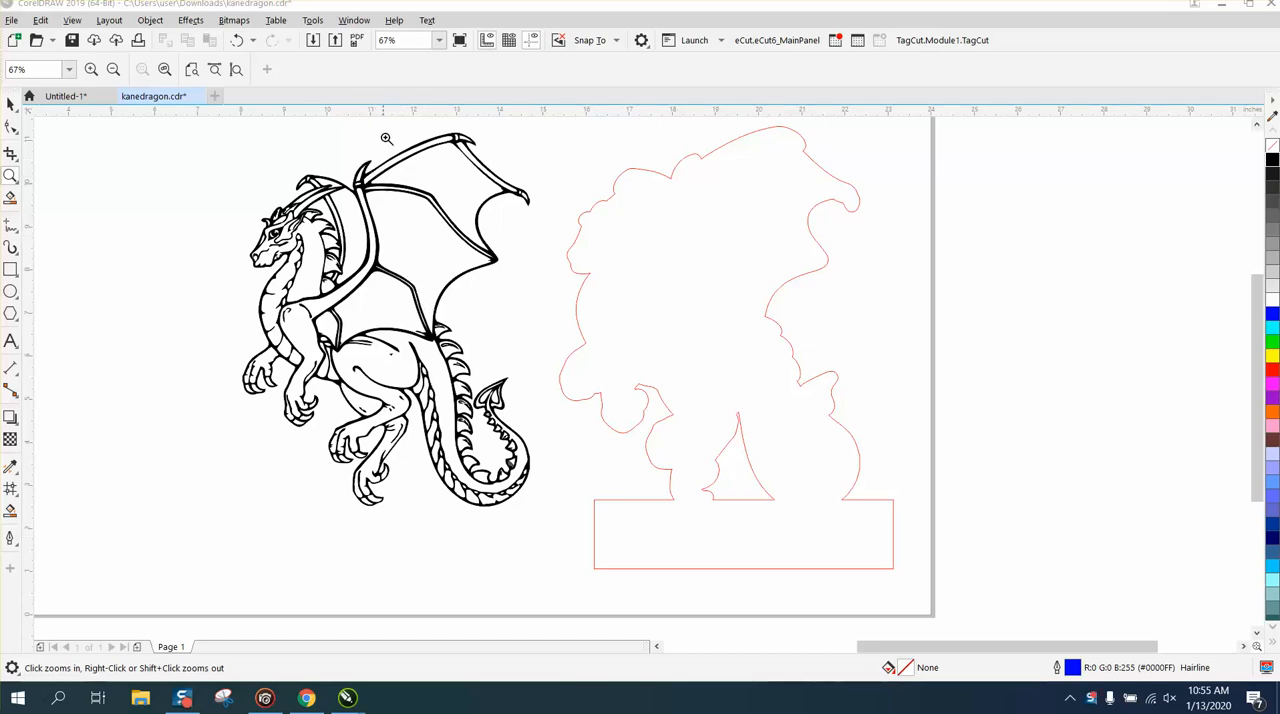
- Zoom in on the dragon's wing tip and wings to inspect the line detail, then zoom back out
left_click(387, 138)
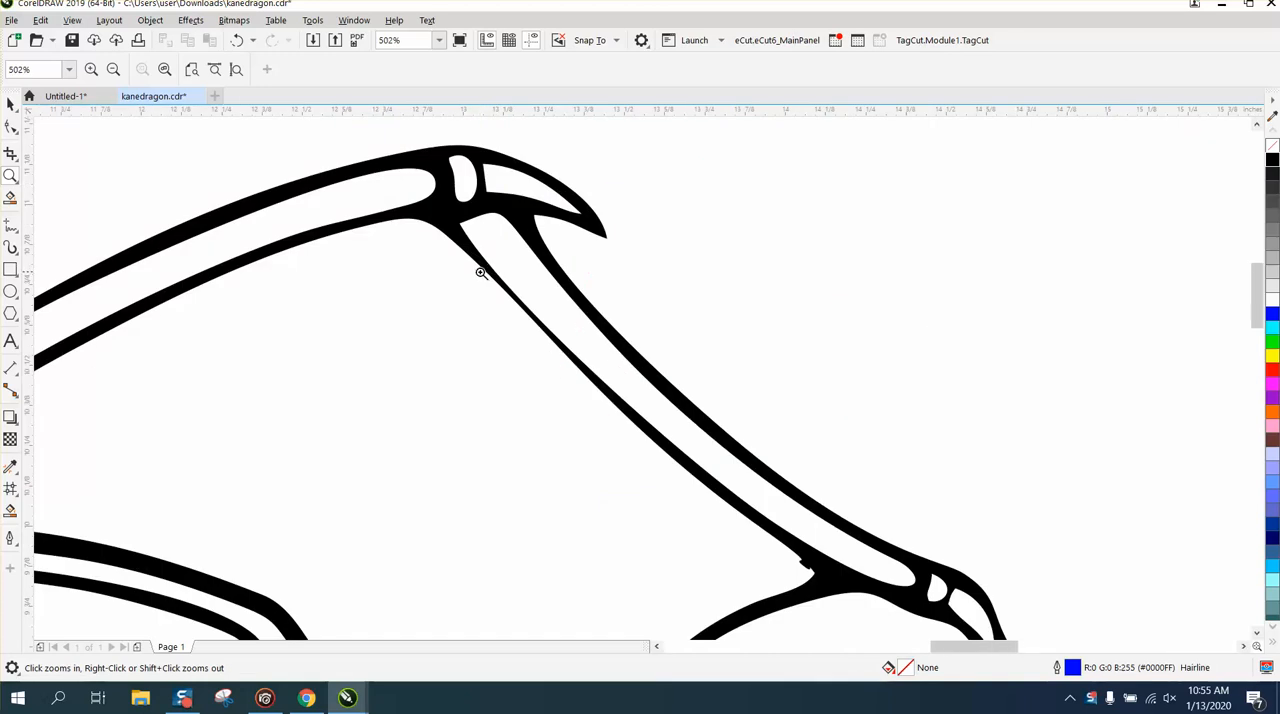
left_click(480, 273)
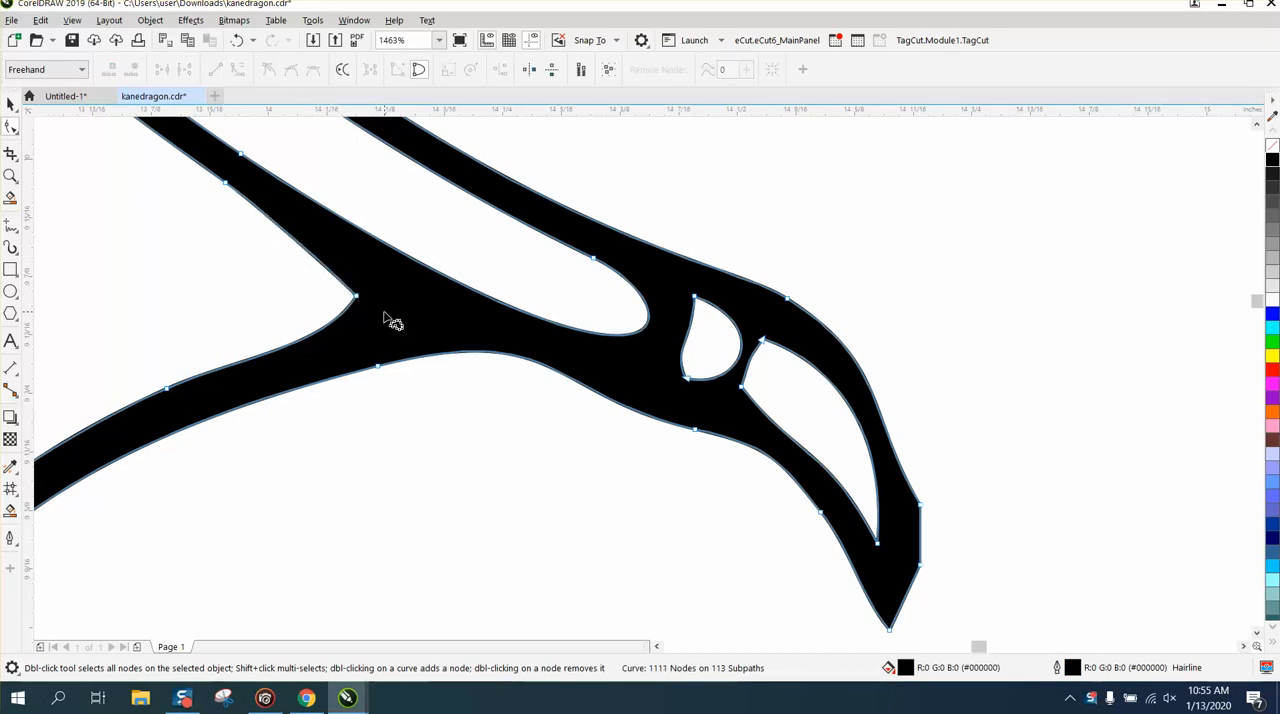
mouse_move(570, 365)
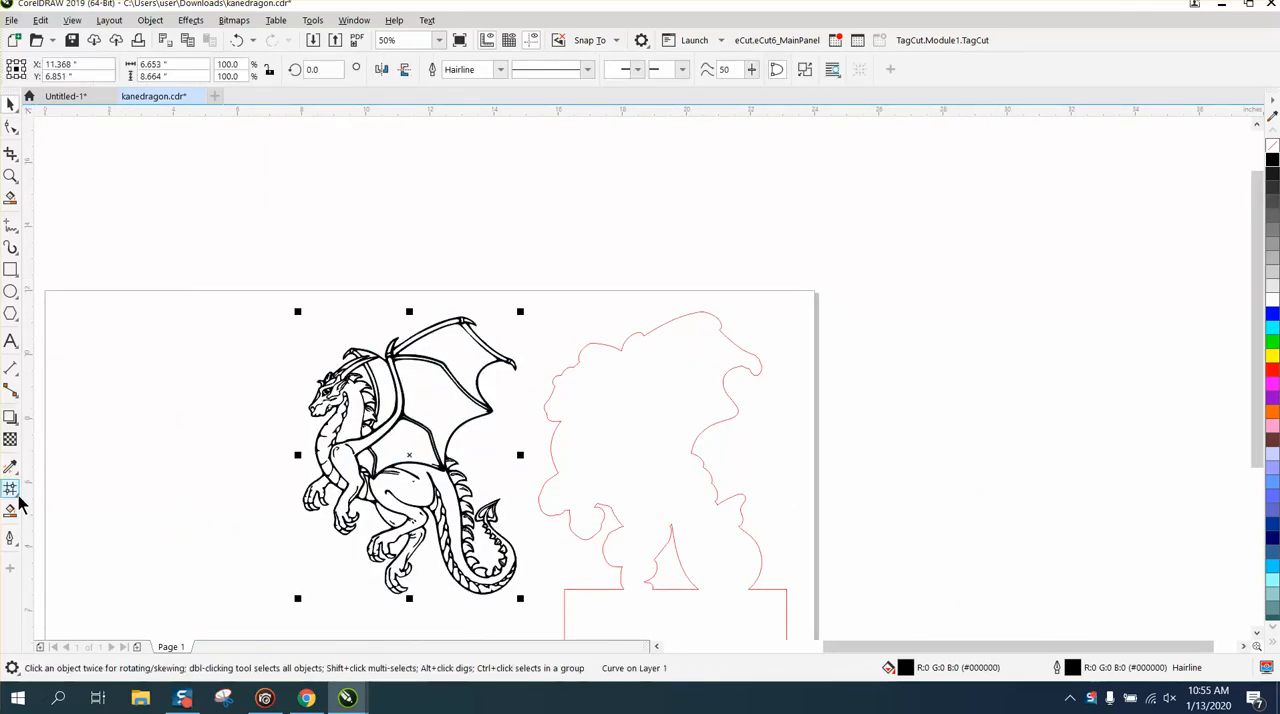
mouse_move(11, 490)
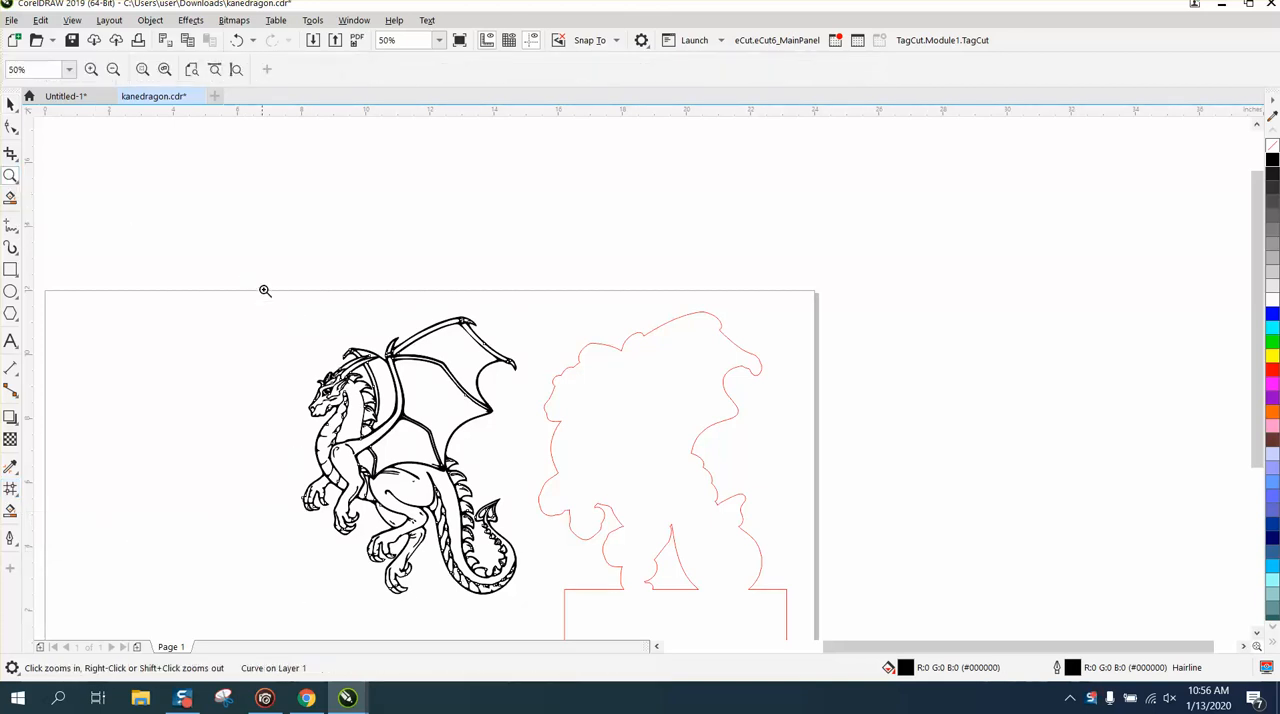
left_click(265, 290)
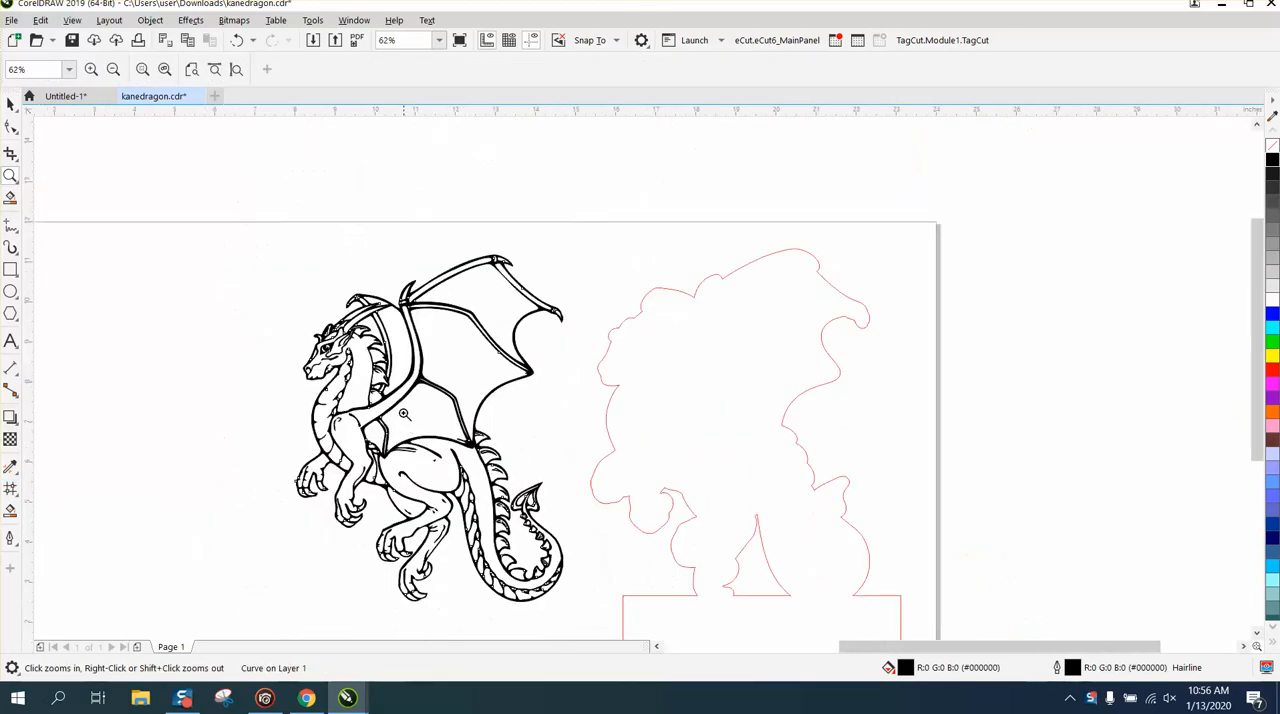
left_click(405, 414)
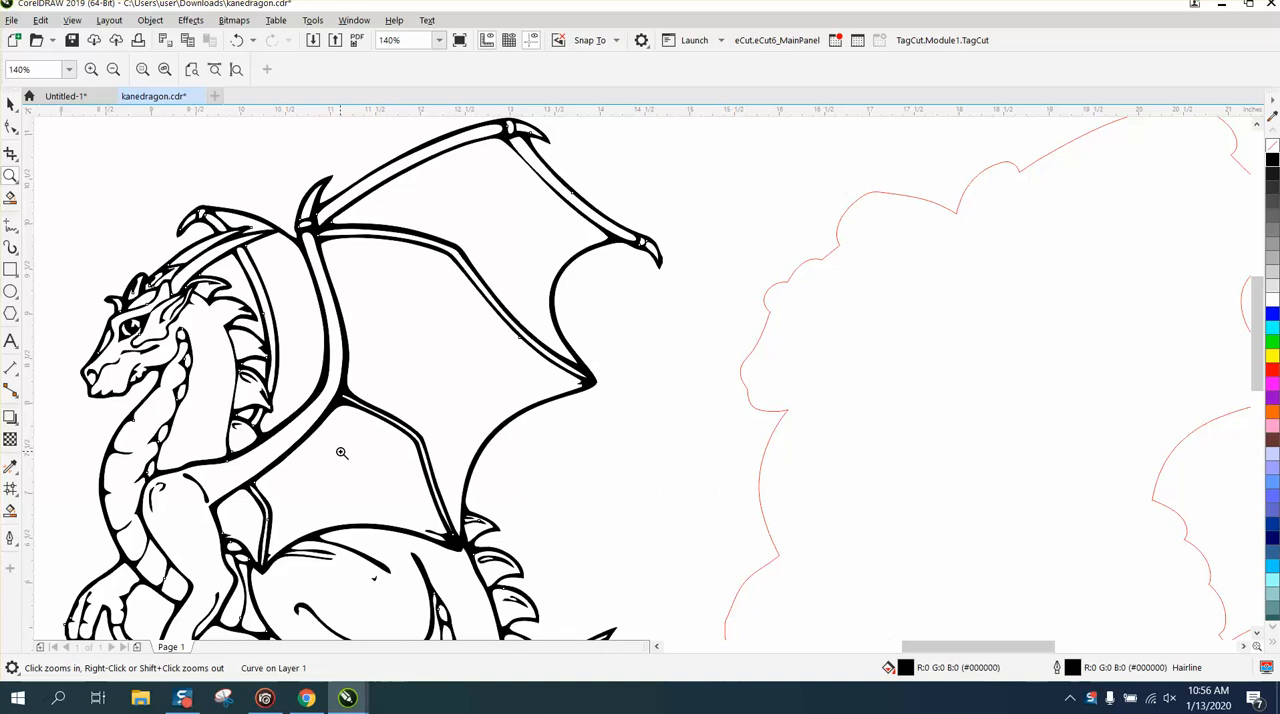
right_click(341, 453)
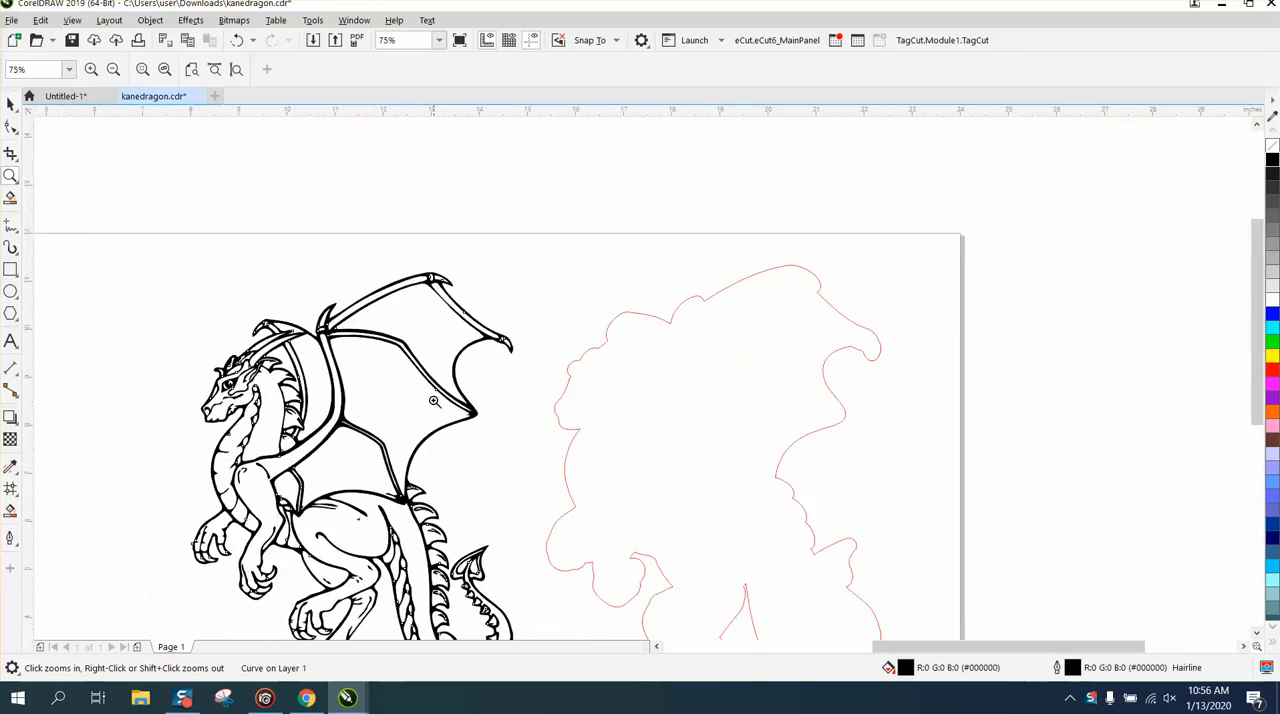
mouse_move(420, 394)
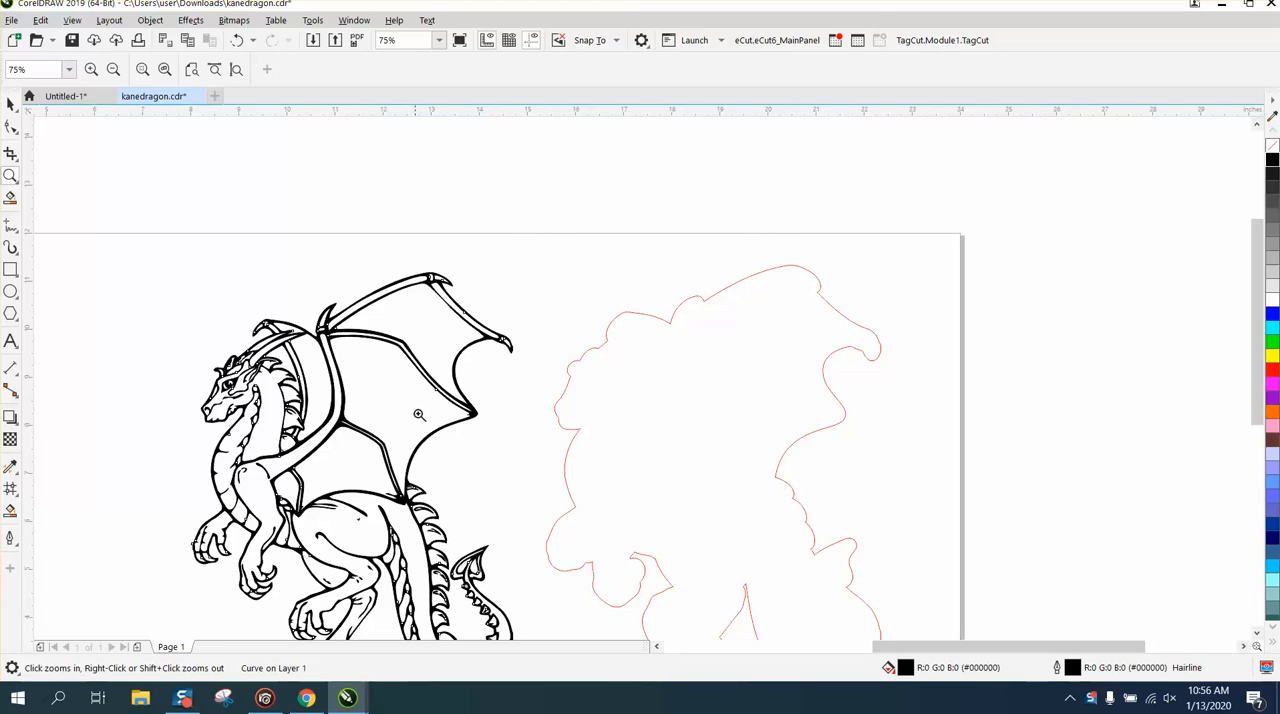
mouse_move(423, 427)
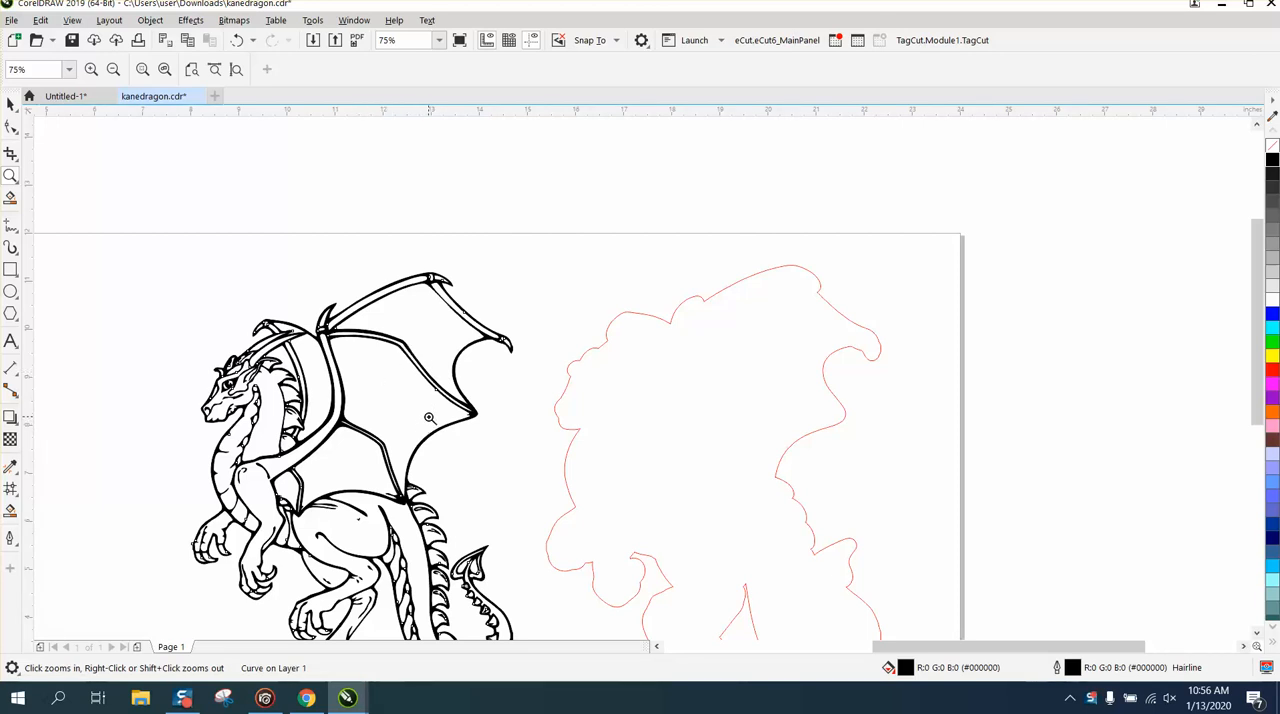
mouse_move(417, 415)
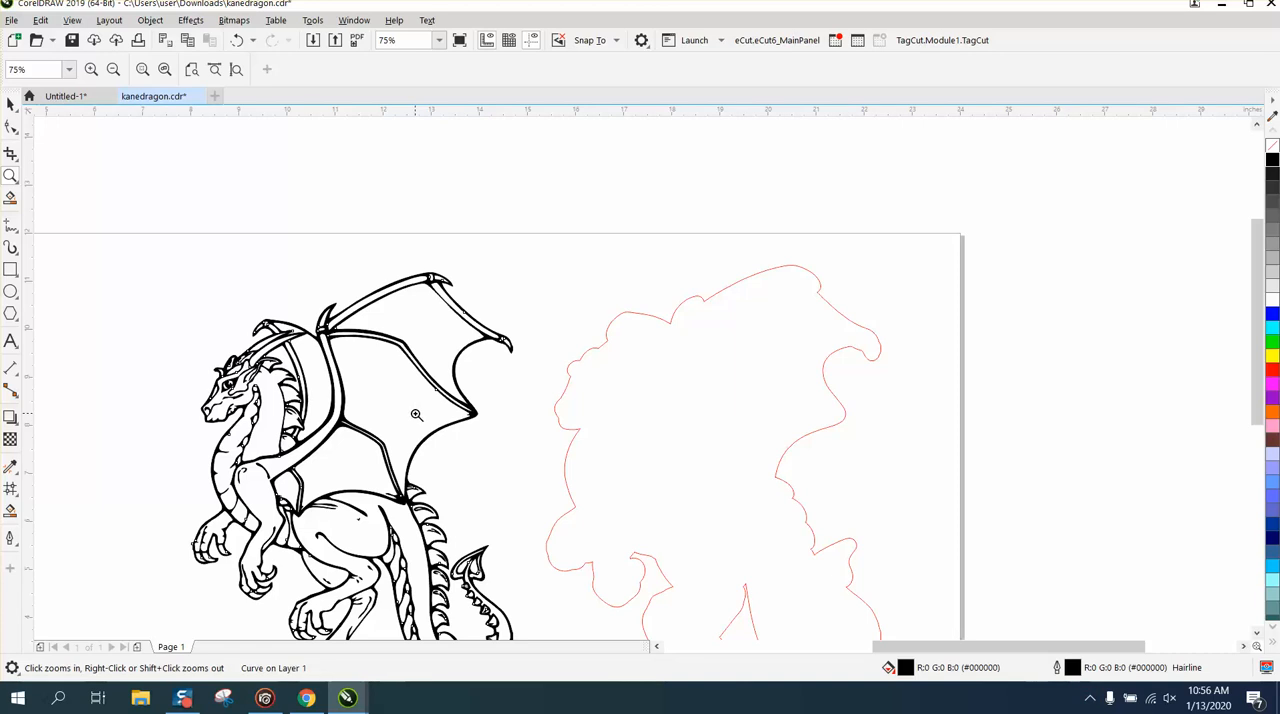
mouse_move(73, 438)
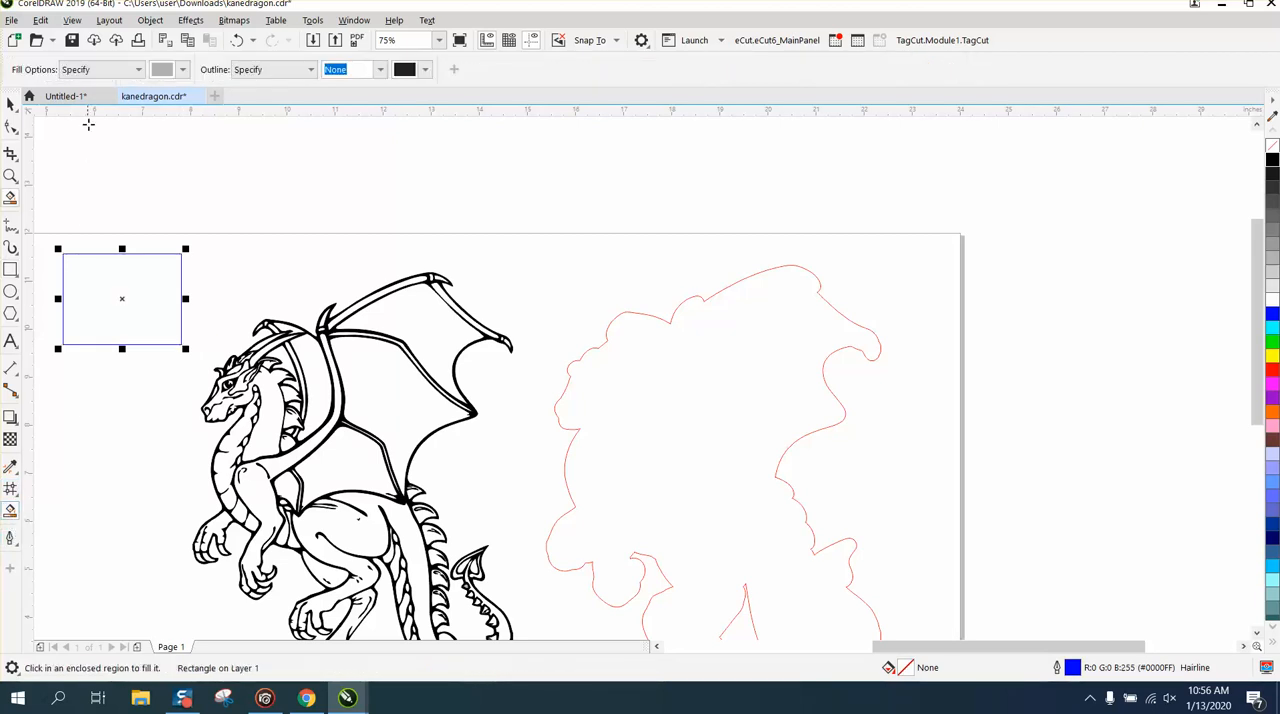
- Fill the empty rectangle grey and turn it into a grey-to-white fountain gradient
left_click(140, 320)
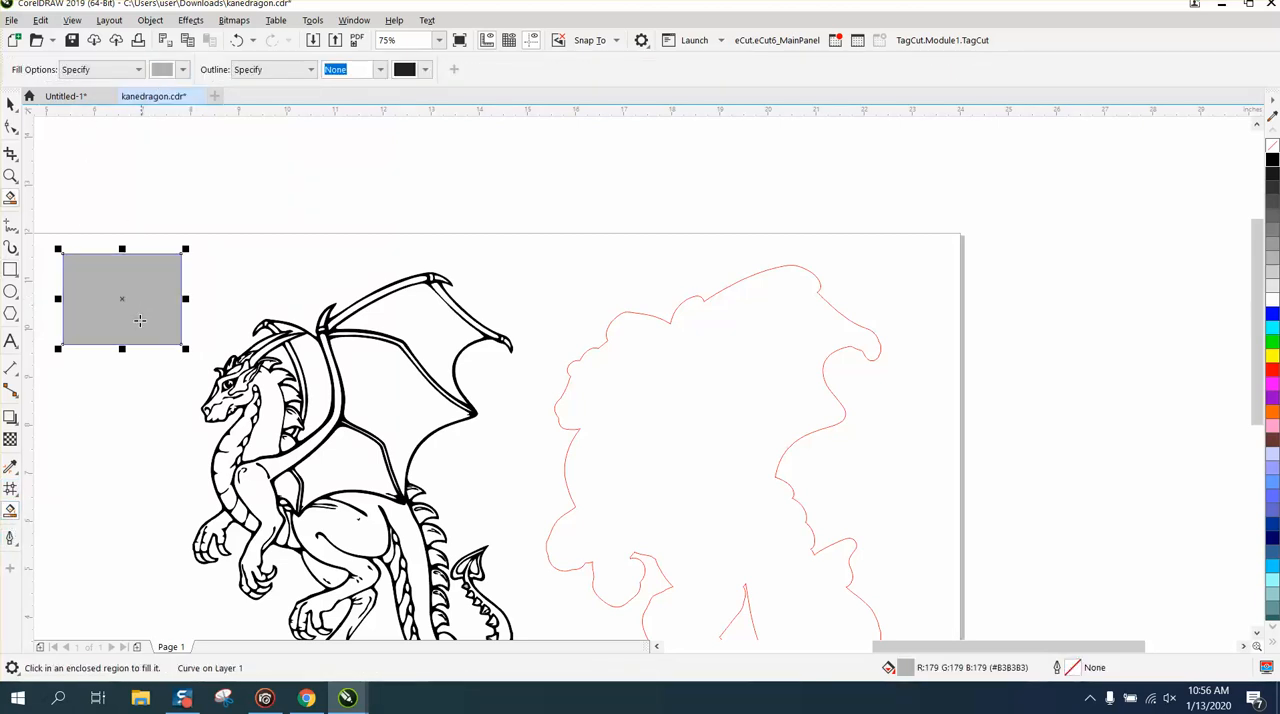
left_click(11, 489)
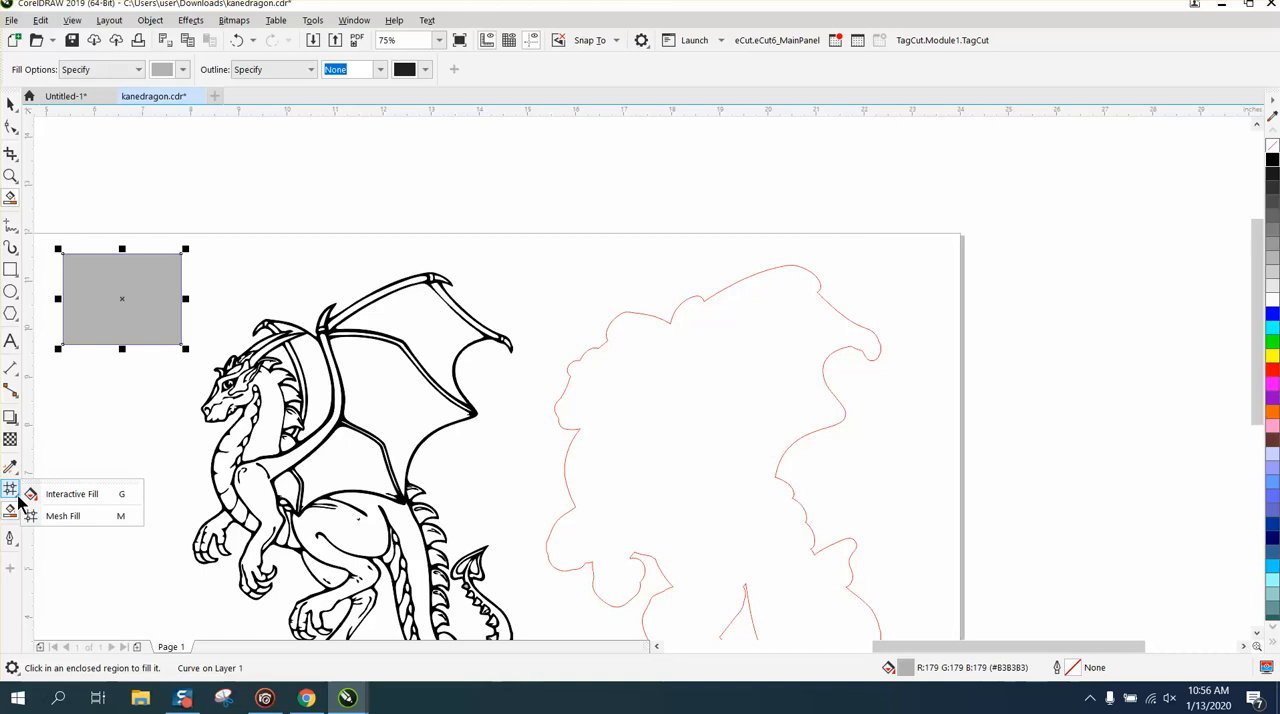
mouse_move(60, 494)
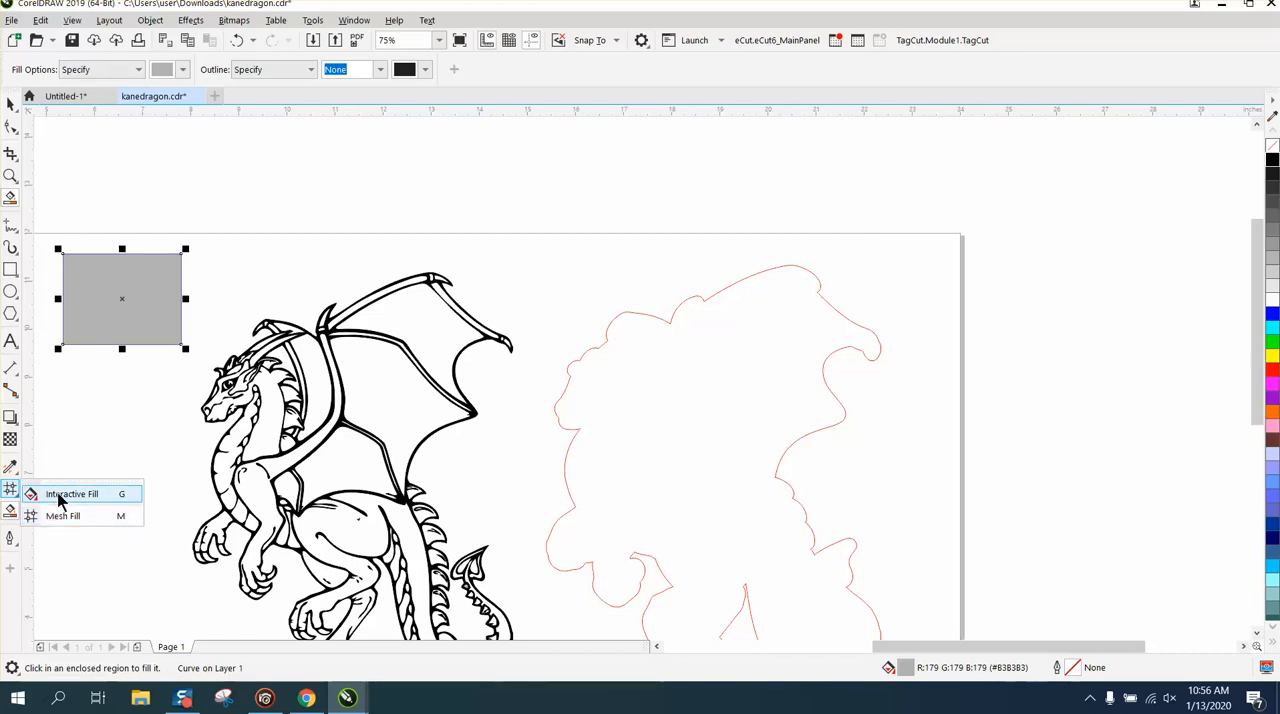
left_click(71, 493)
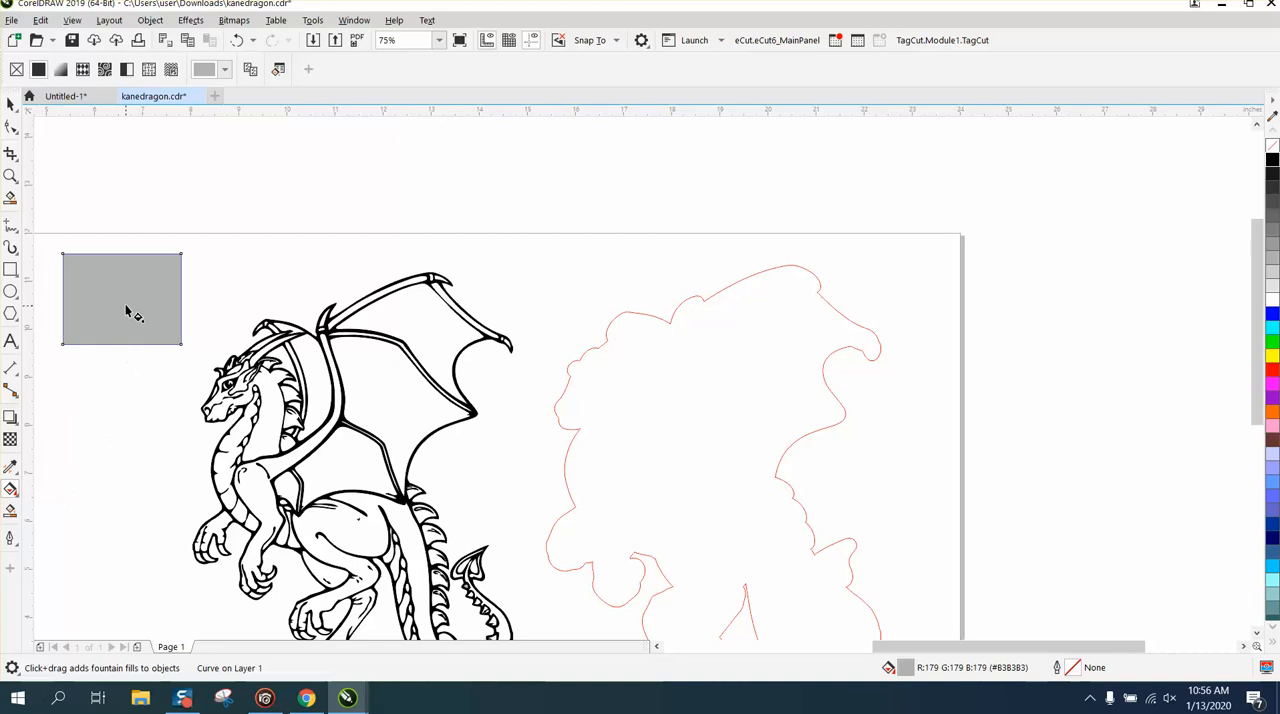
left_click_drag(125, 300, 160, 227)
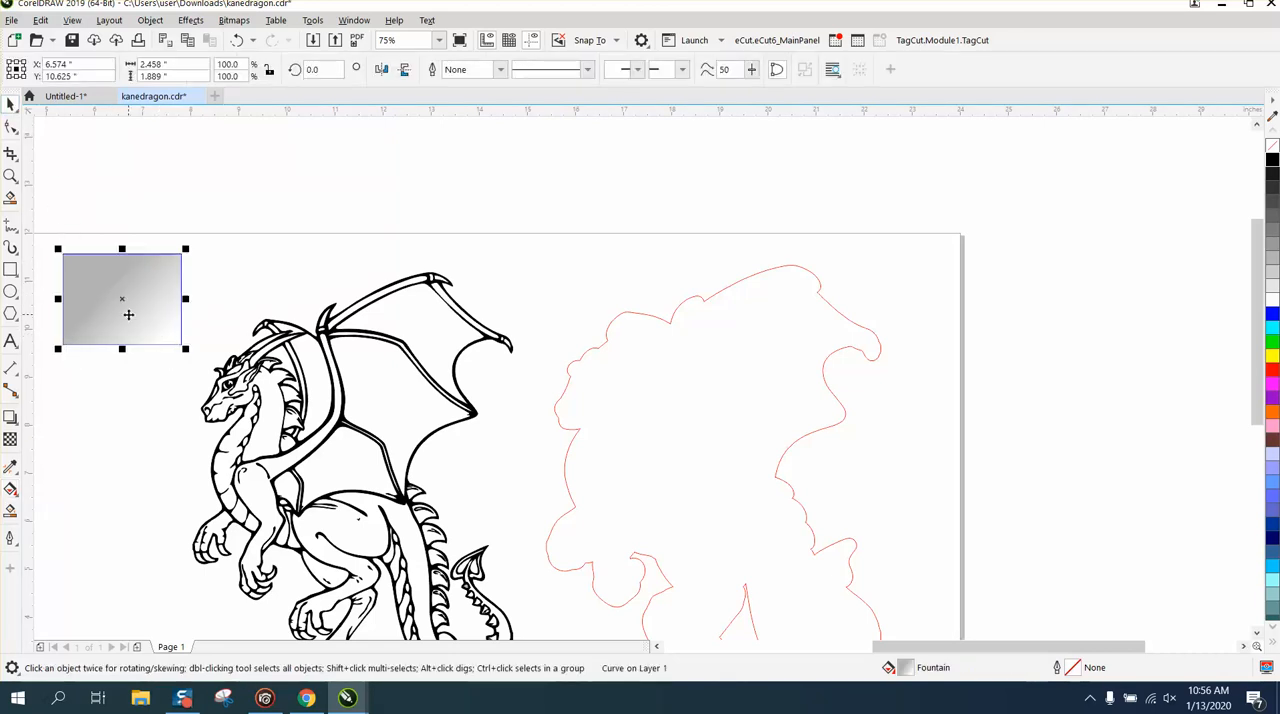
mouse_move(185, 350)
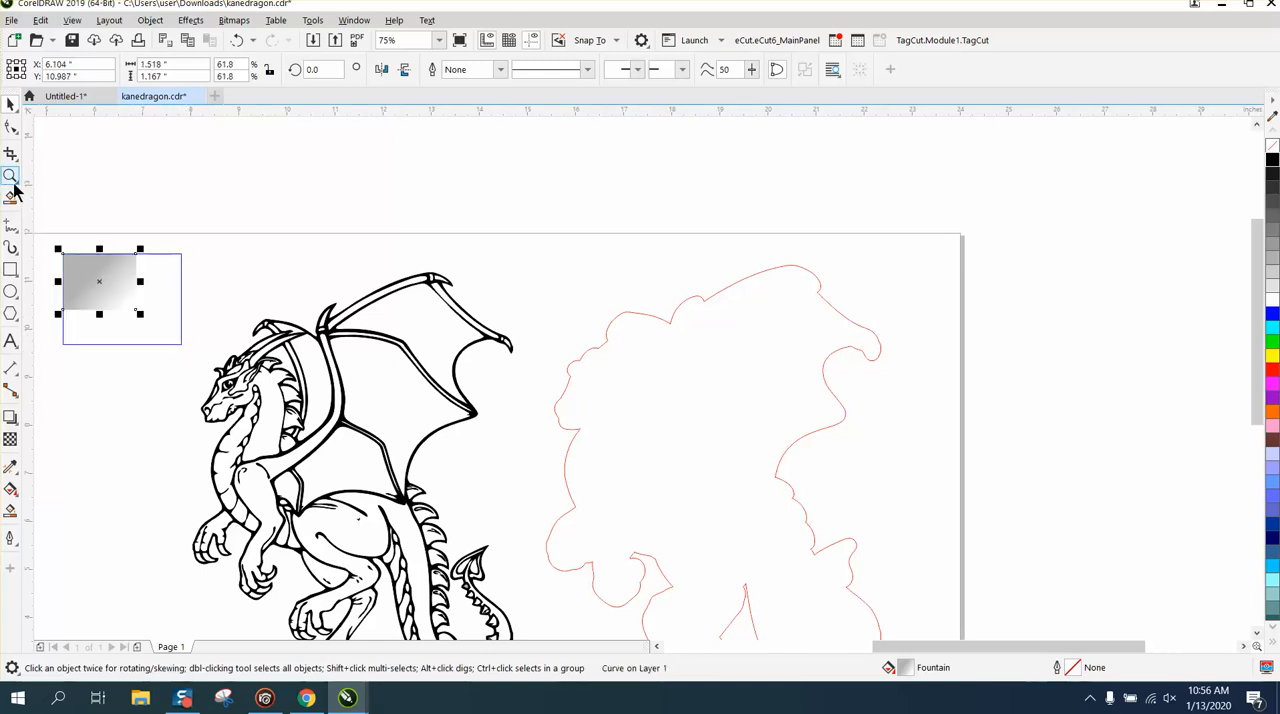
- Drag a fountain transparency across the gradient swatch so it fades toward its lower right
left_click(11, 176)
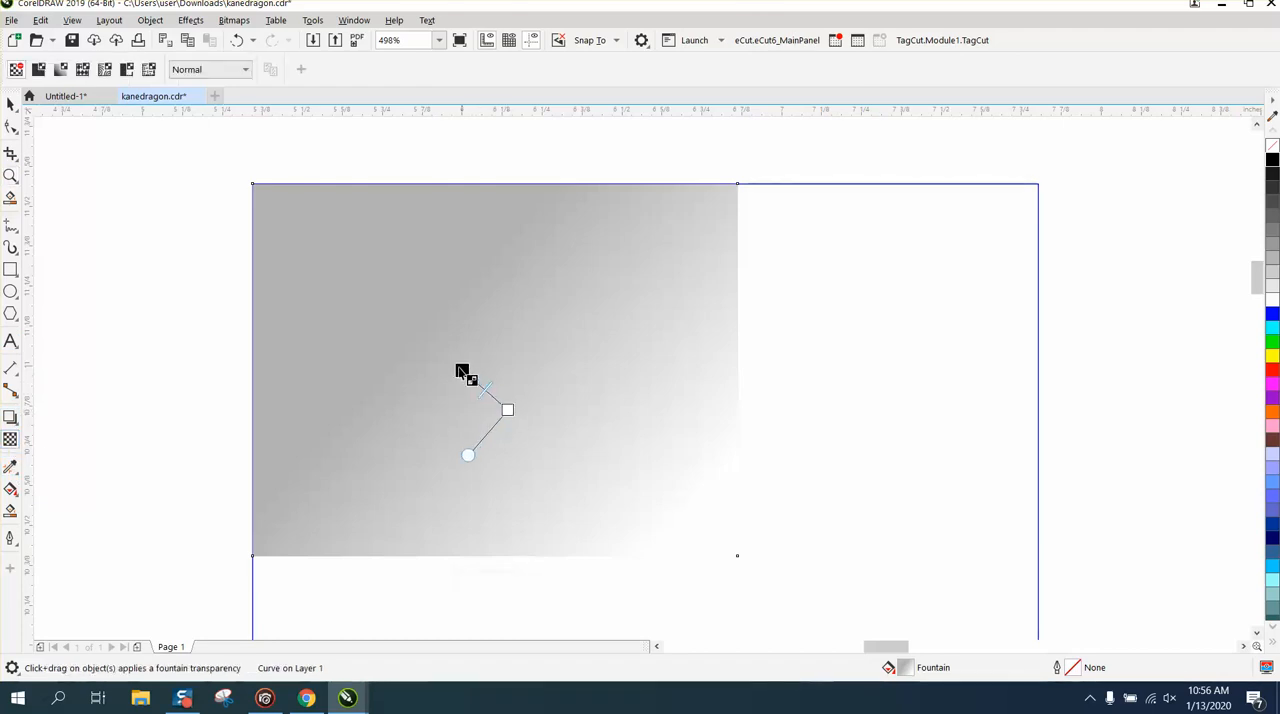
left_click_drag(461, 371, 412, 325)
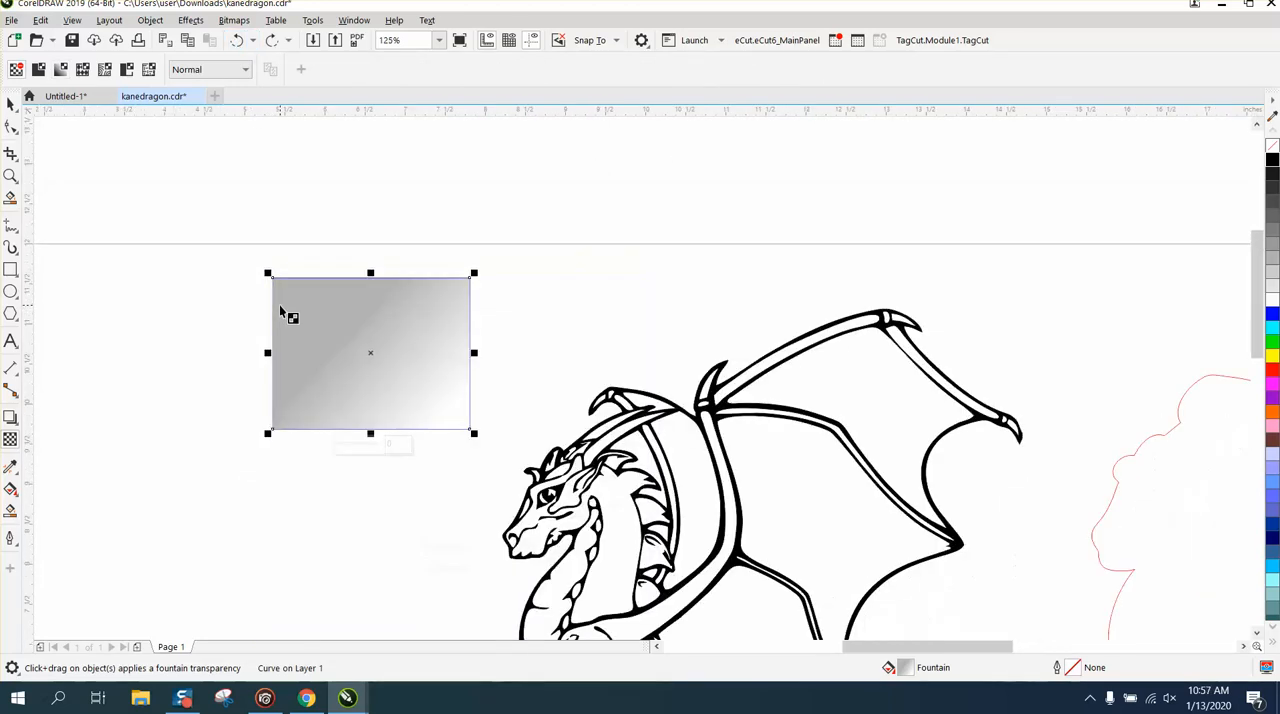
mouse_move(230, 373)
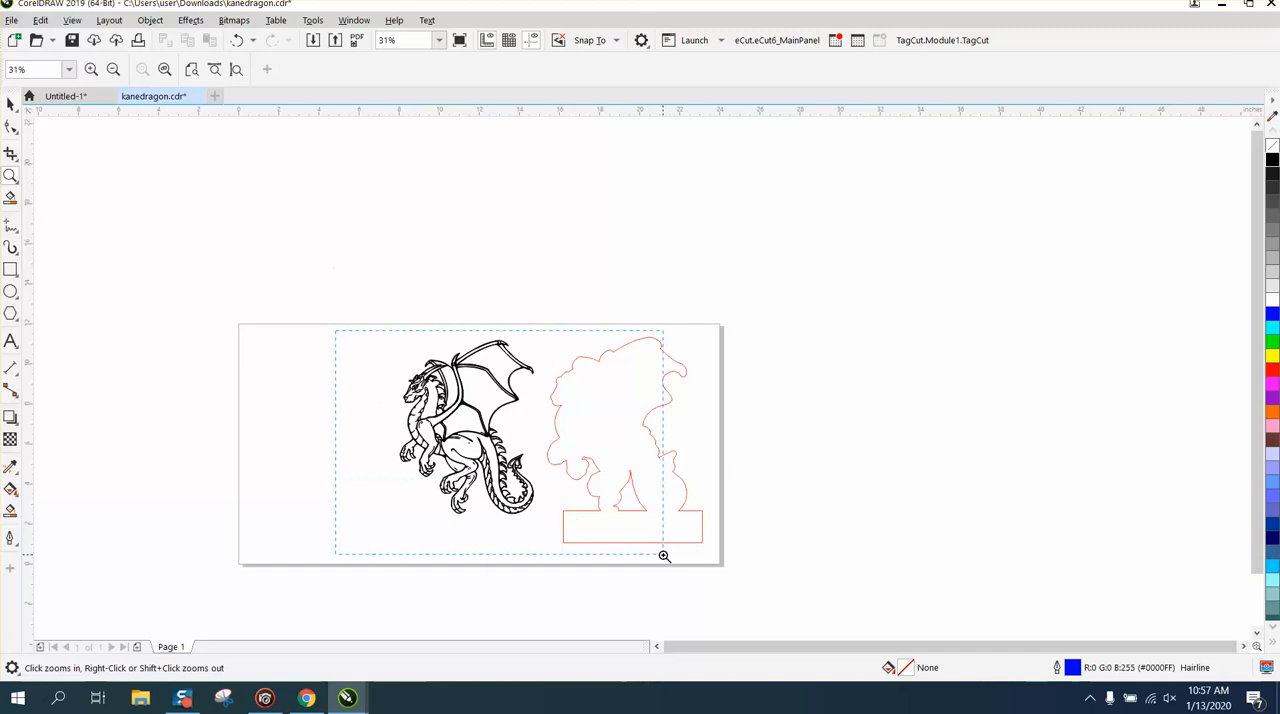
- Smart Fill the enclosed wing regions grey and drag the grey wing pieces left of the dragon
left_click(664, 555)
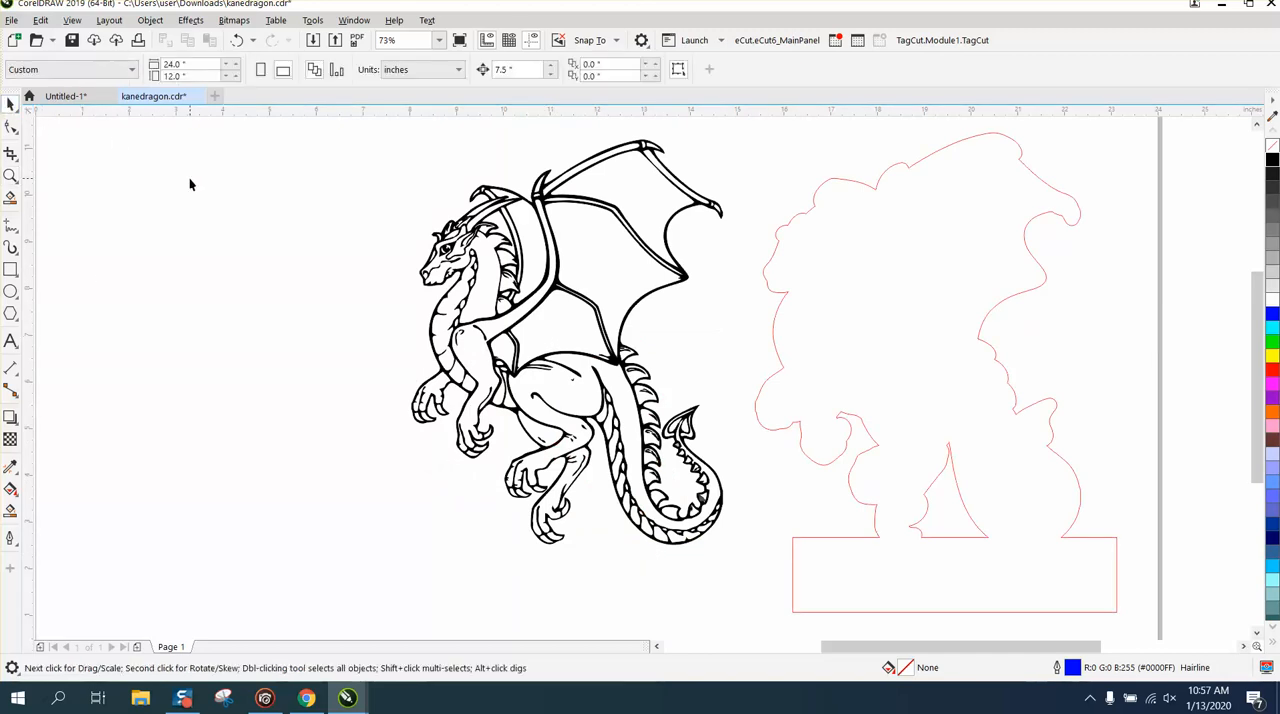
mouse_move(85, 520)
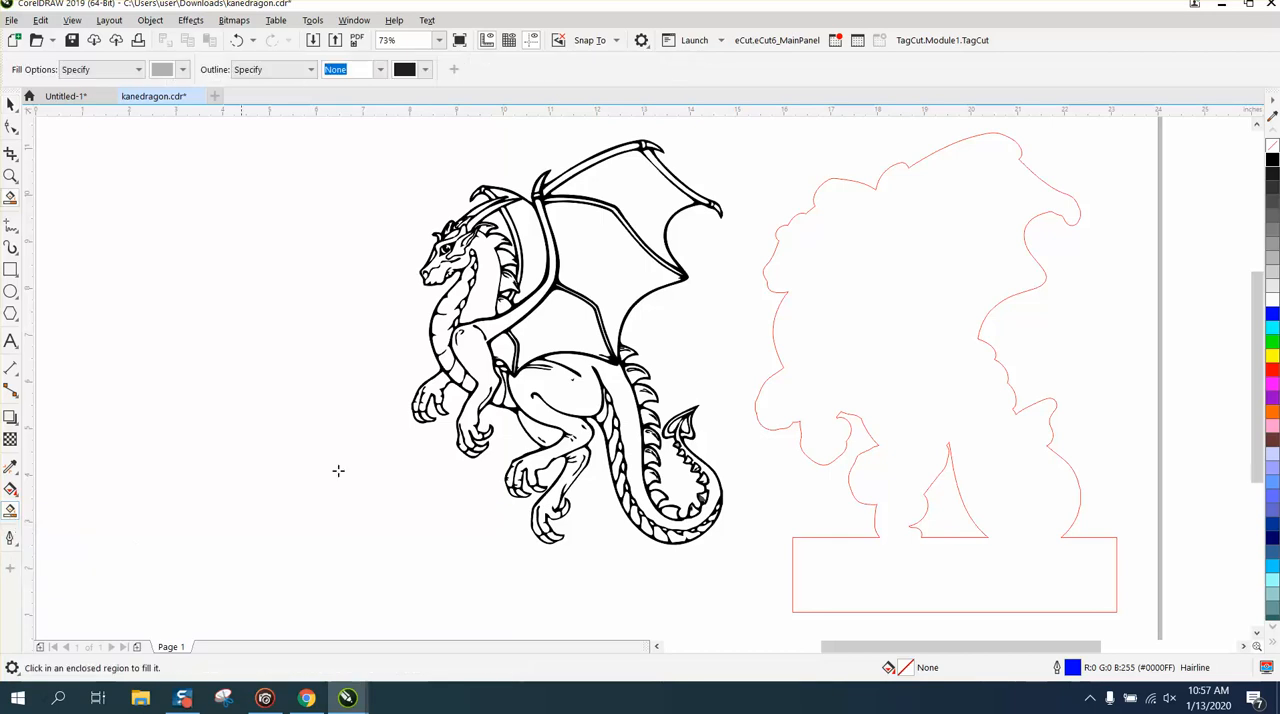
left_click(560, 340)
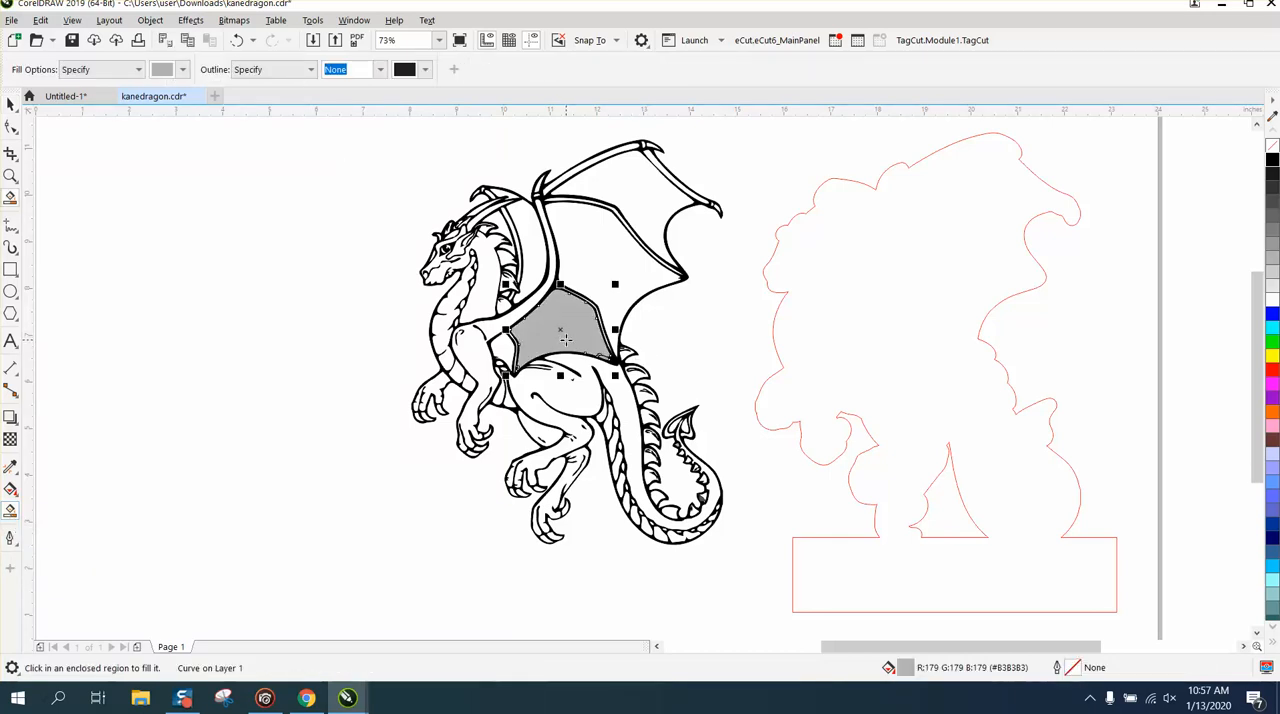
left_click_drag(560, 340, 260, 280)
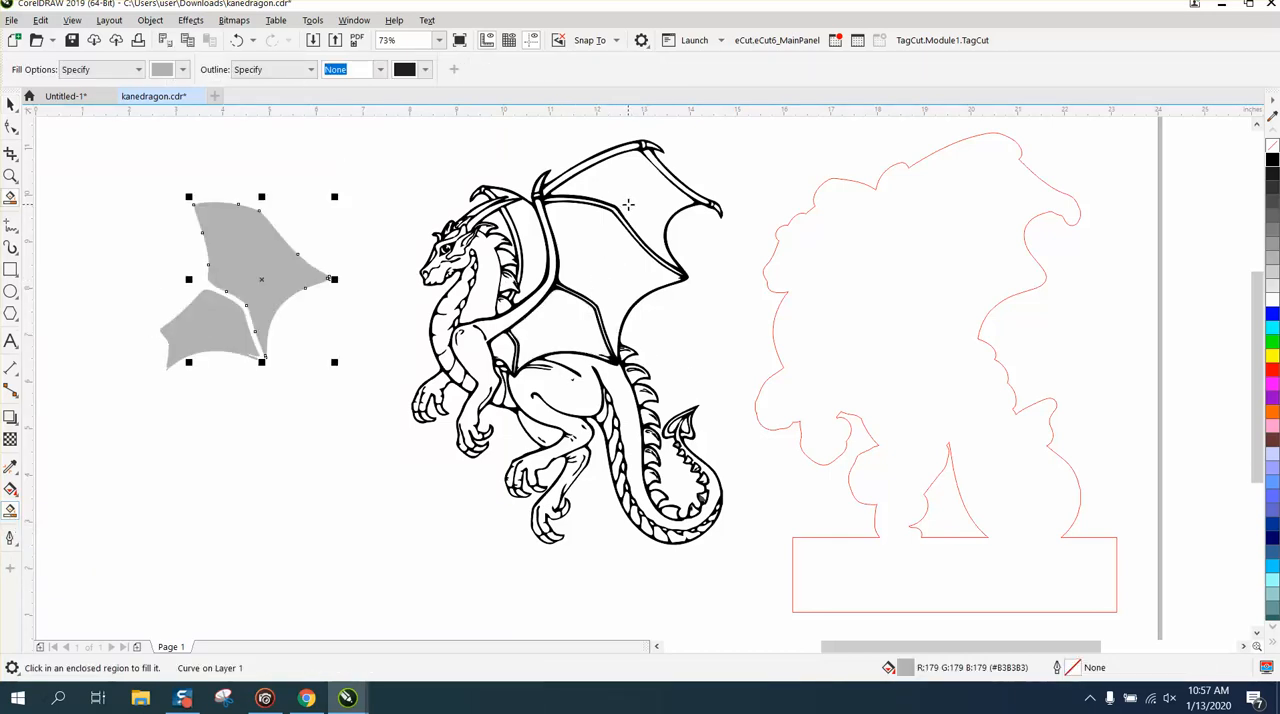
left_click_drag(260, 280, 525, 250)
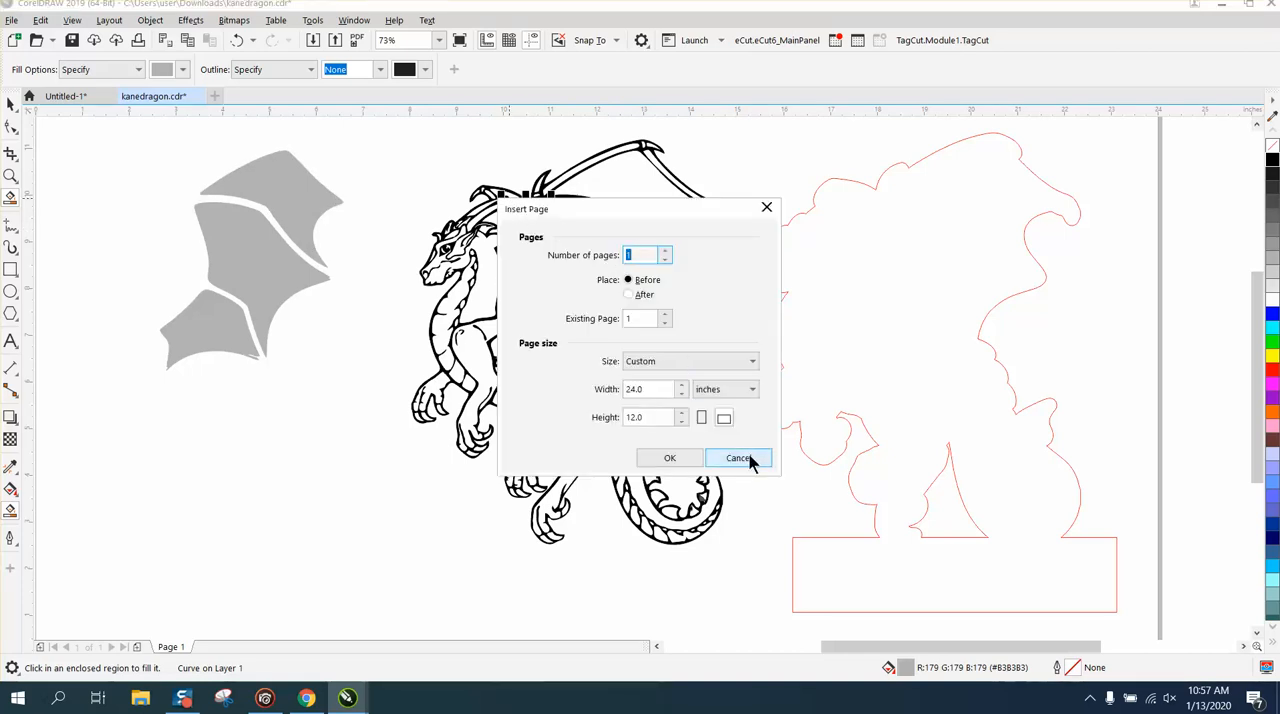
- Cancel the Insert Page prompt
left_click(738, 458)
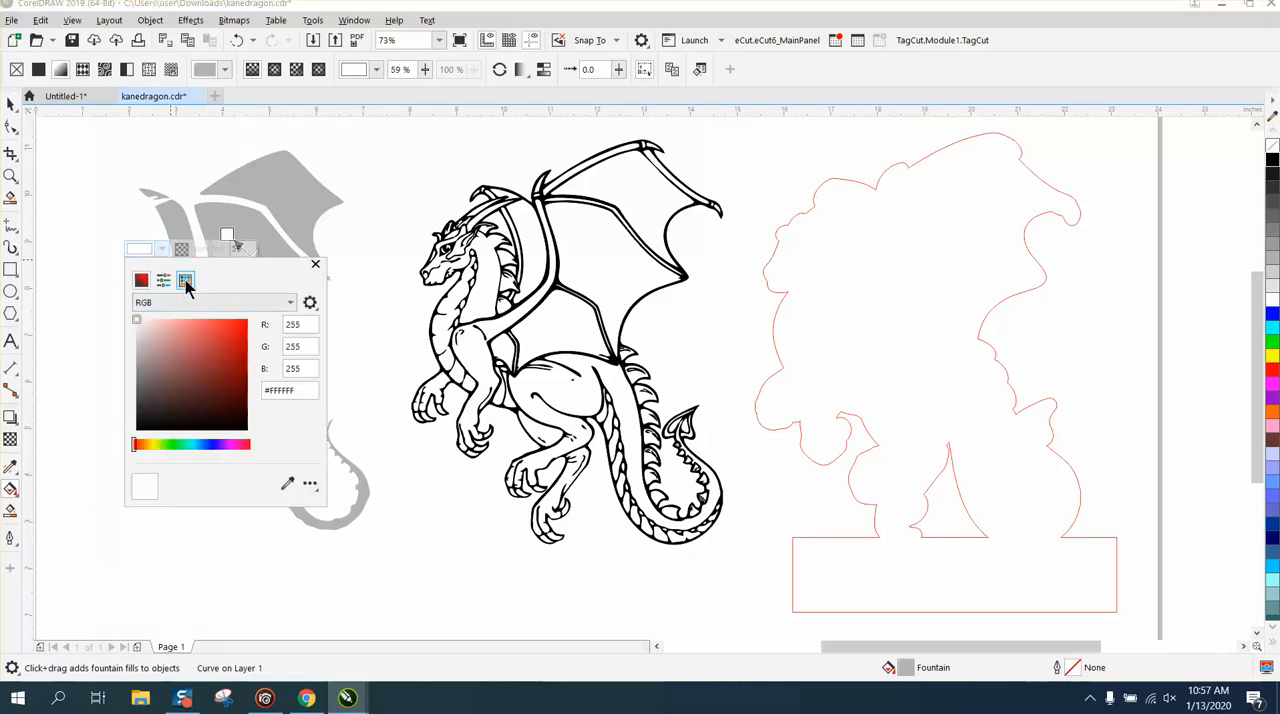
- Set a gradient node to black from the palette and reposition the fountain fill across the wing panel
left_click(185, 280)
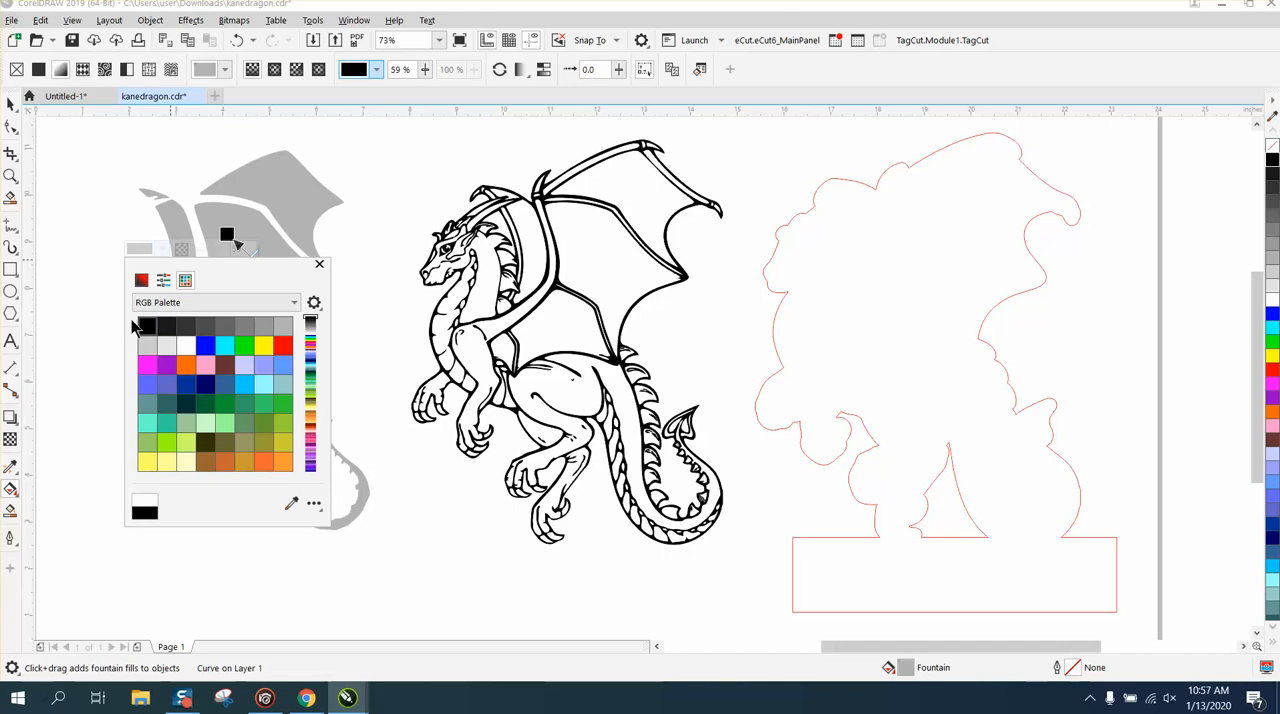
left_click(319, 264)
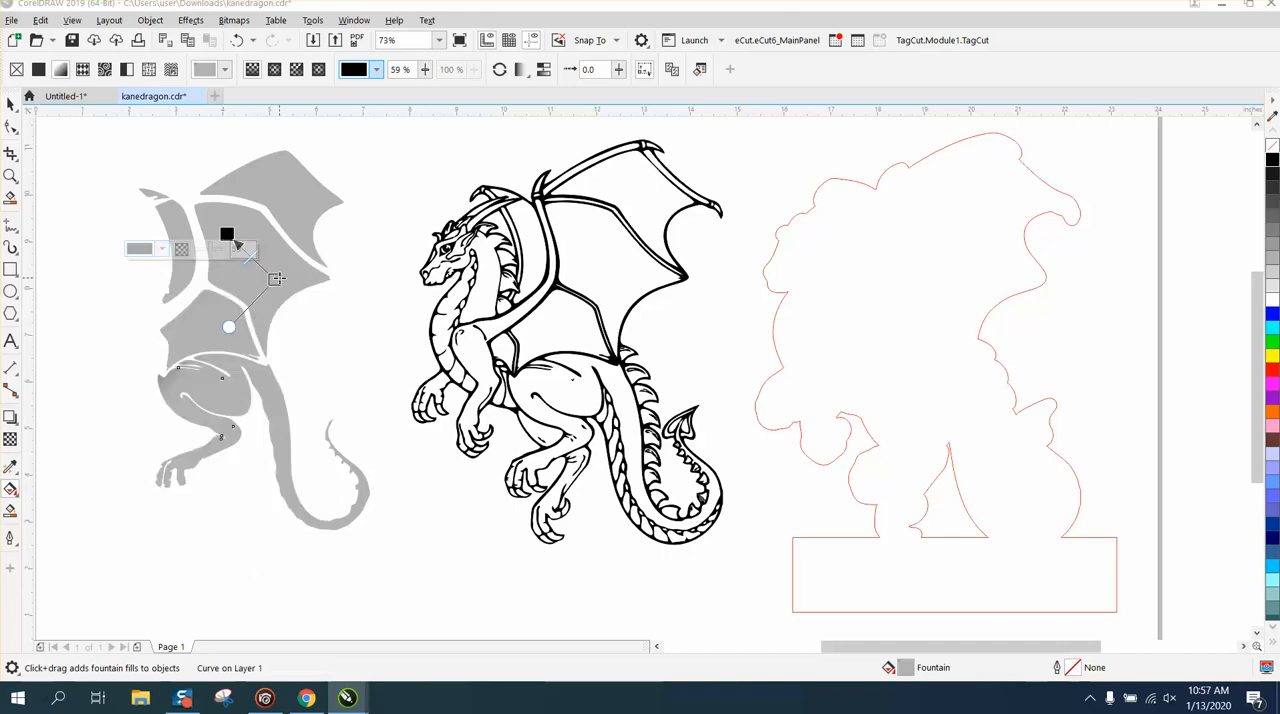
left_click_drag(228, 325, 240, 363)
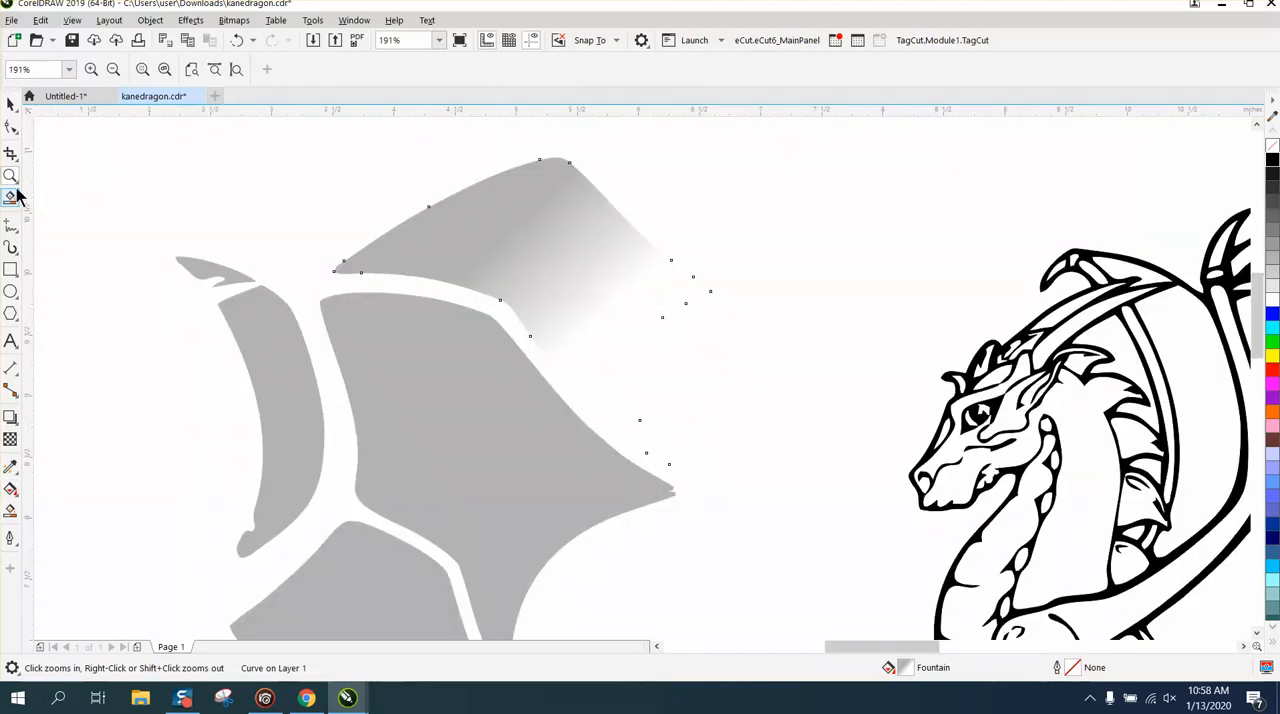
mouse_move(15, 460)
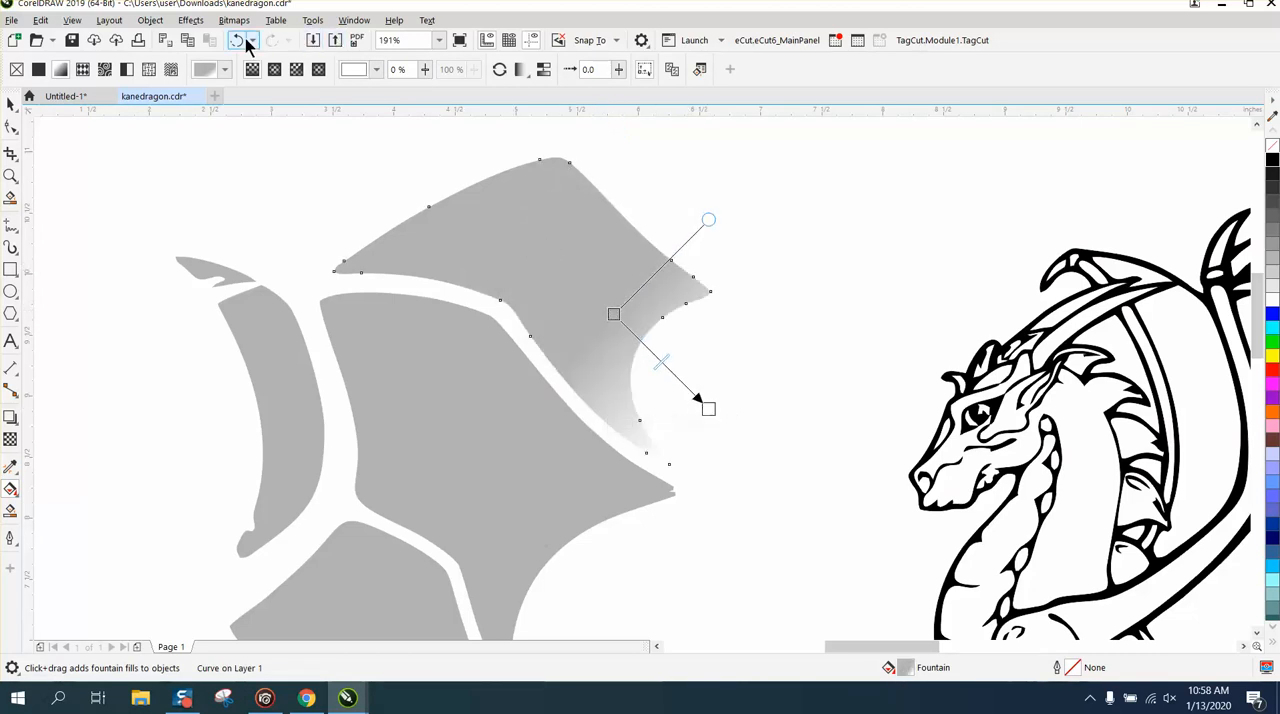
- Undo the last gradient tweak and reangle the wing panel's fountain fill diagonally toward its edge
left_click(245, 40)
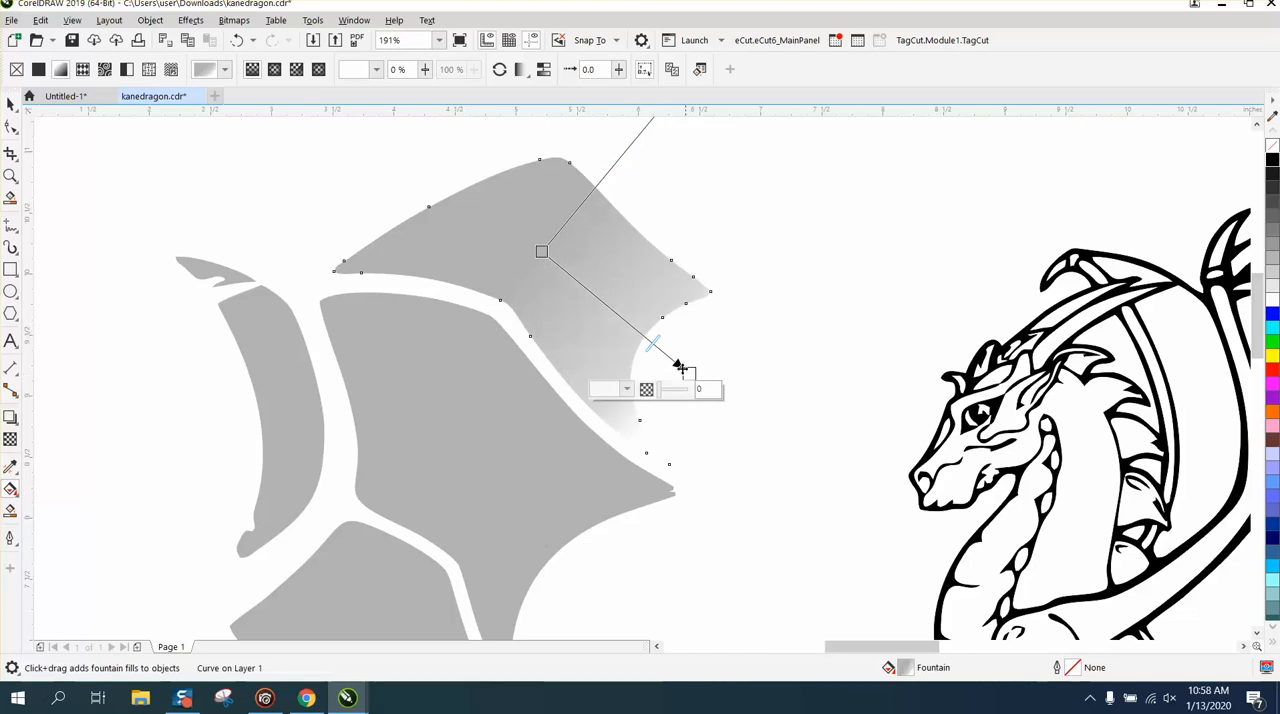
left_click_drag(655, 345, 688, 372)
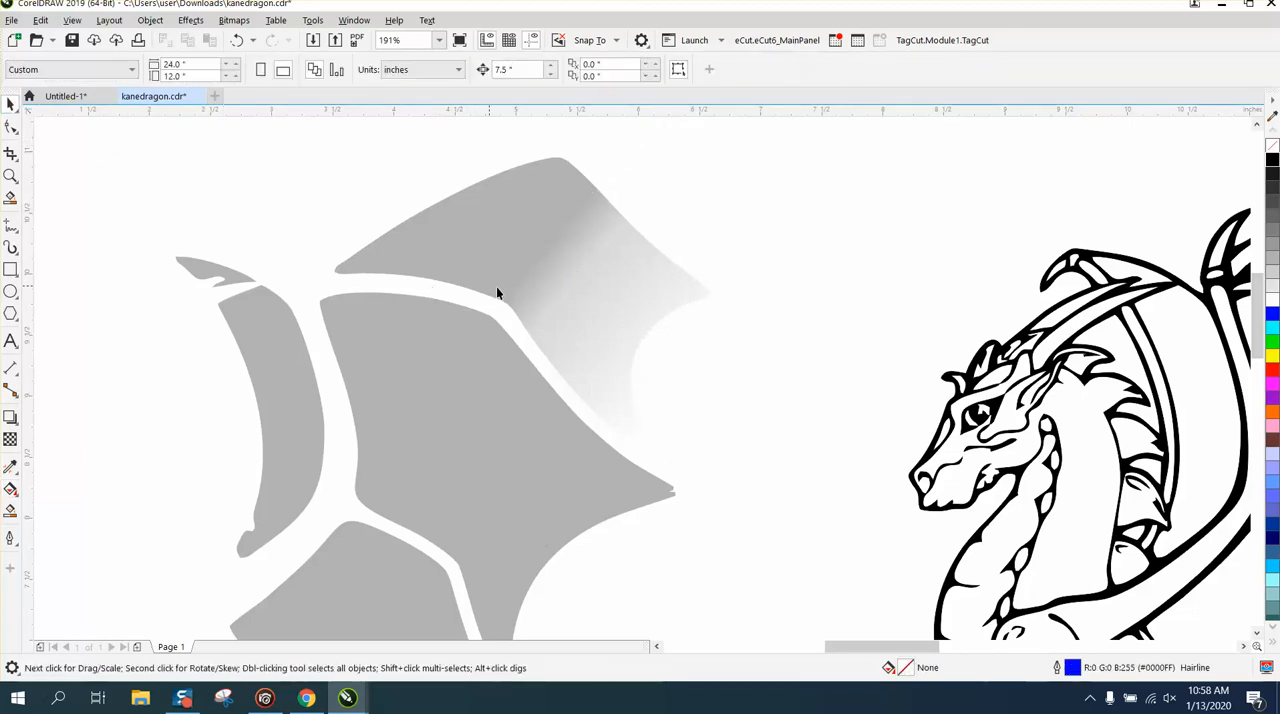
- Select the gradient wing panel and switch to the Attributes Eyedropper to copy its fill
left_click(500, 293)
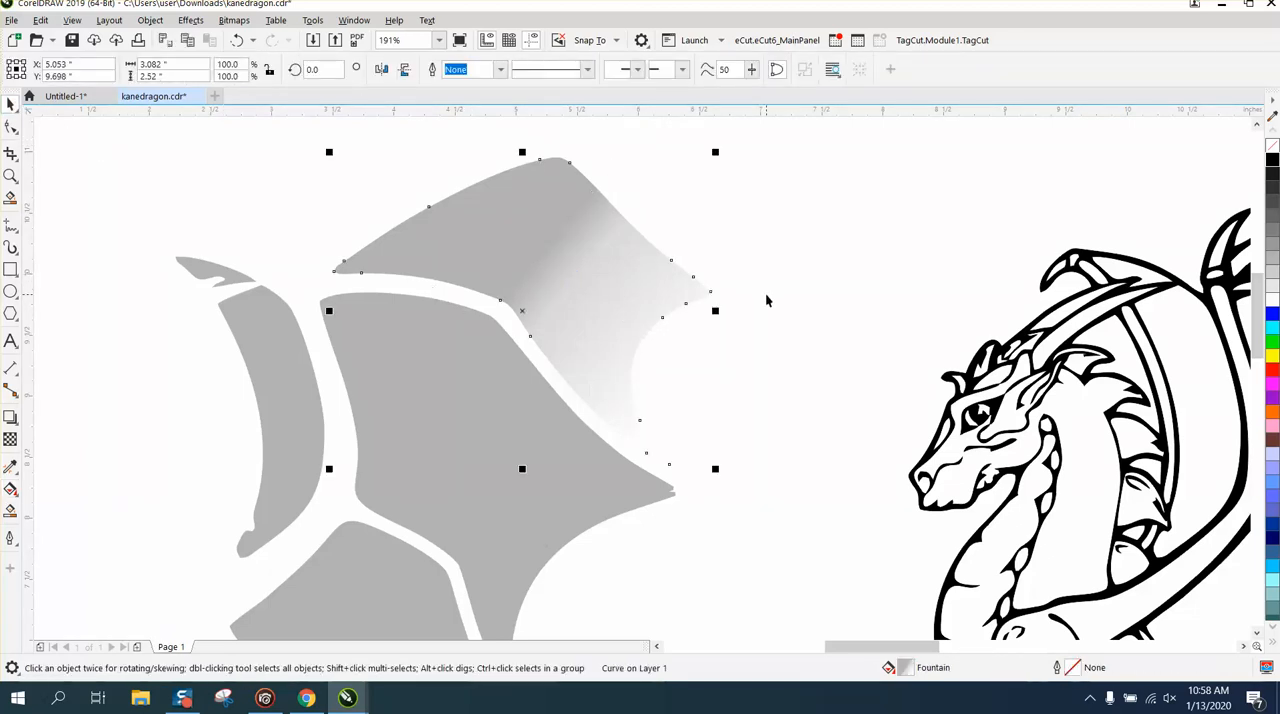
mouse_move(100, 476)
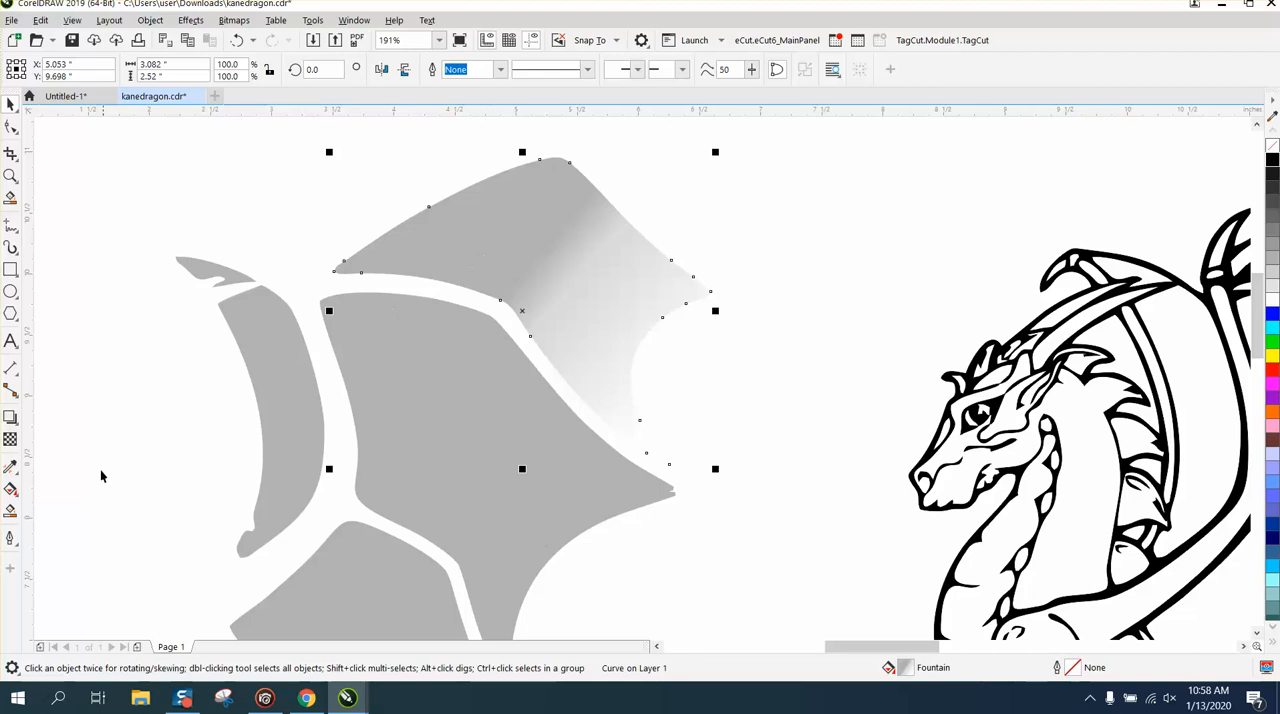
mouse_move(11, 467)
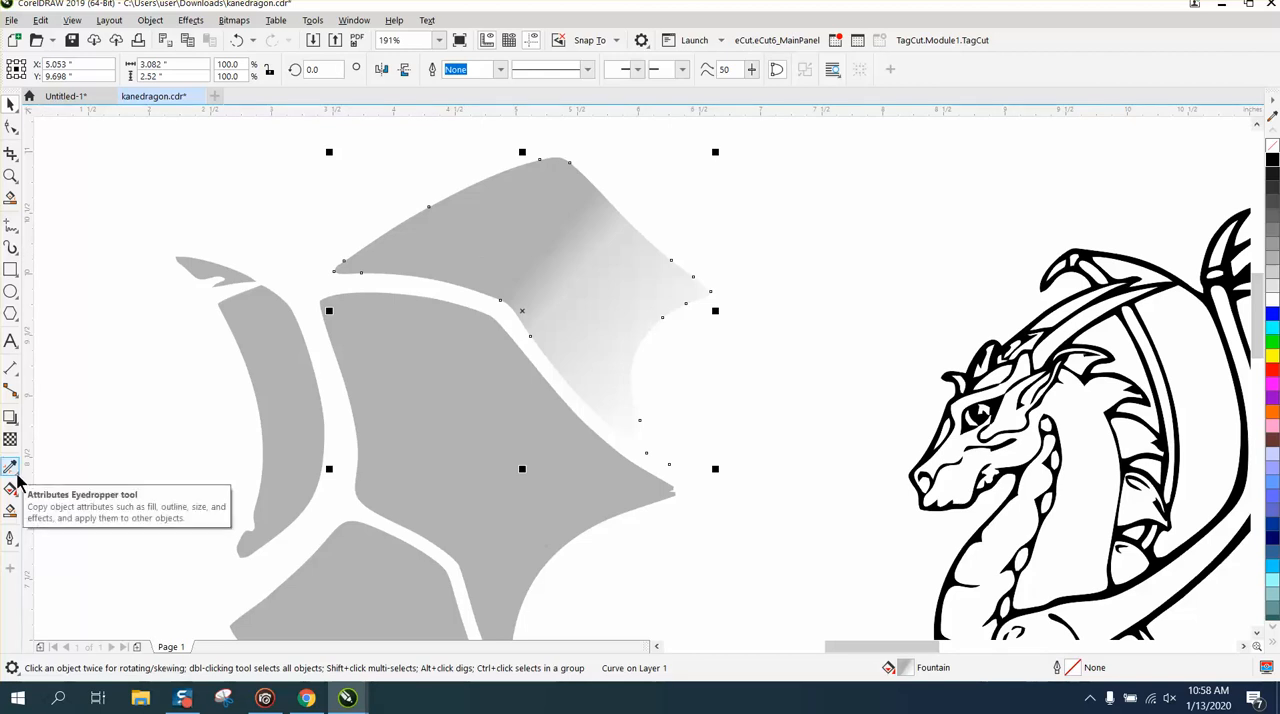
left_click(10, 467)
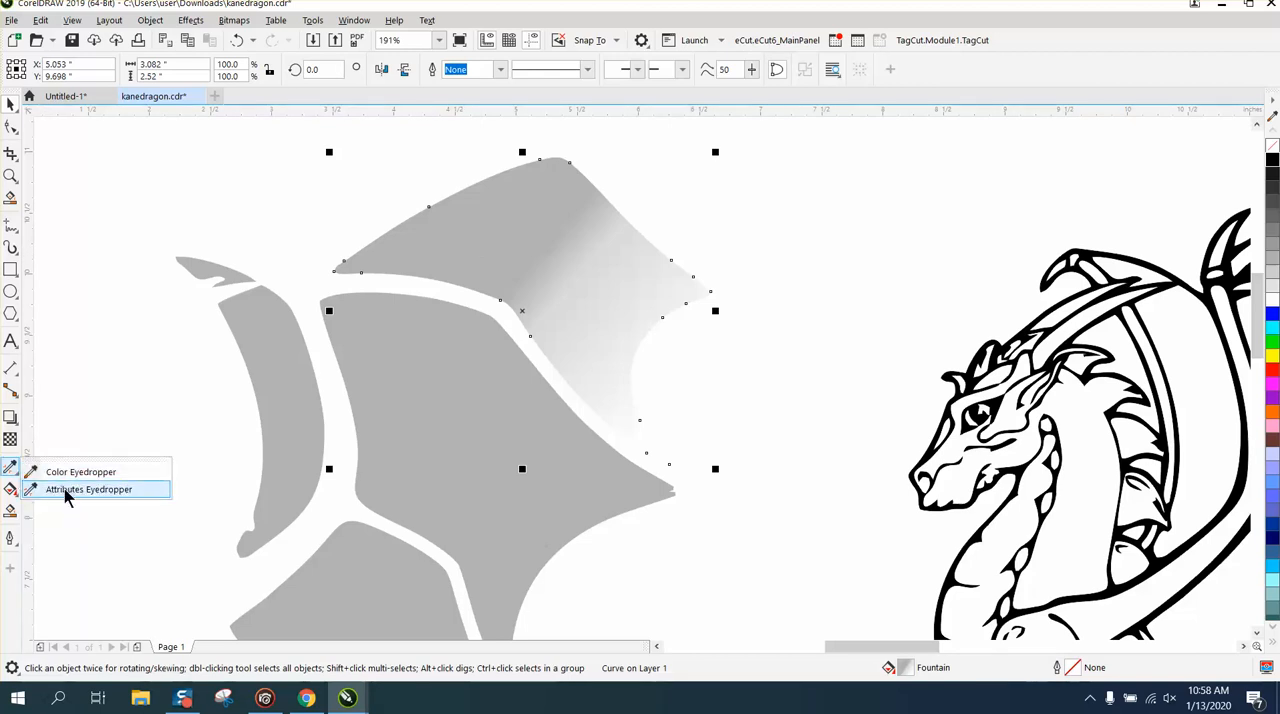
left_click(88, 489)
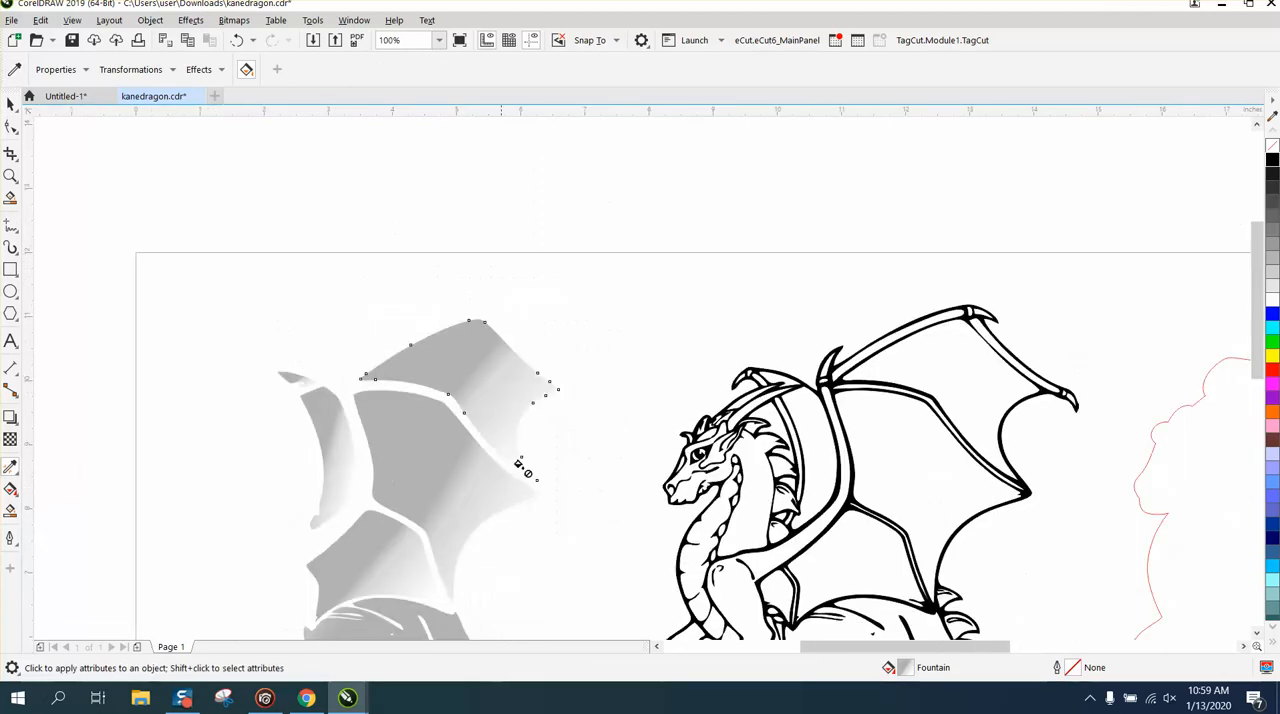
- Scroll to the body pieces and switch to Interactive Fill to edit their gradients
scroll("down", 3)
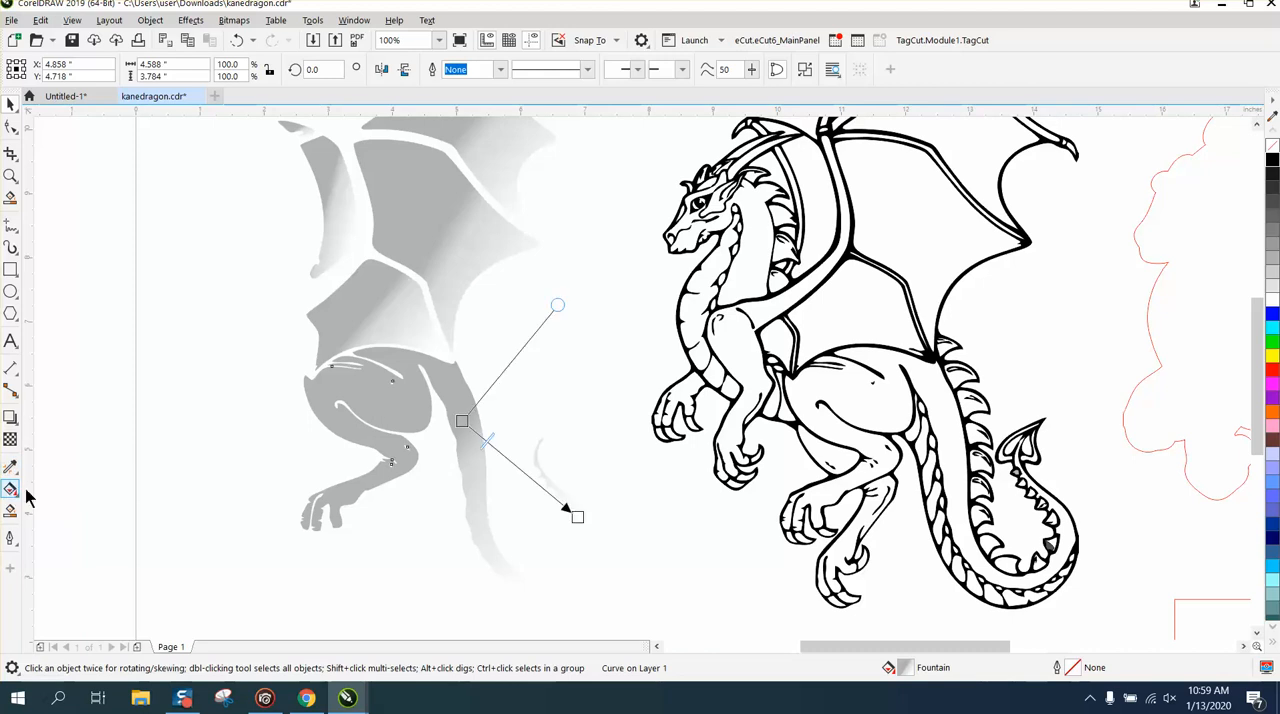
left_click(11, 488)
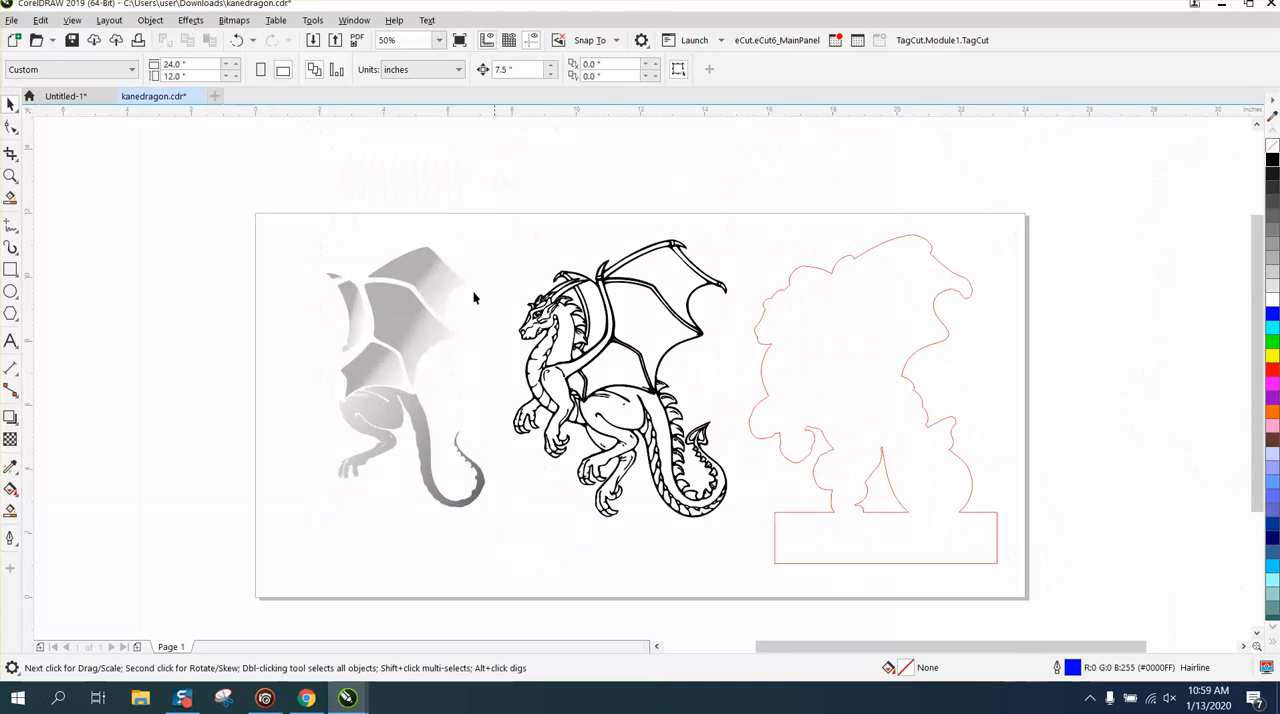
mouse_move(305, 267)
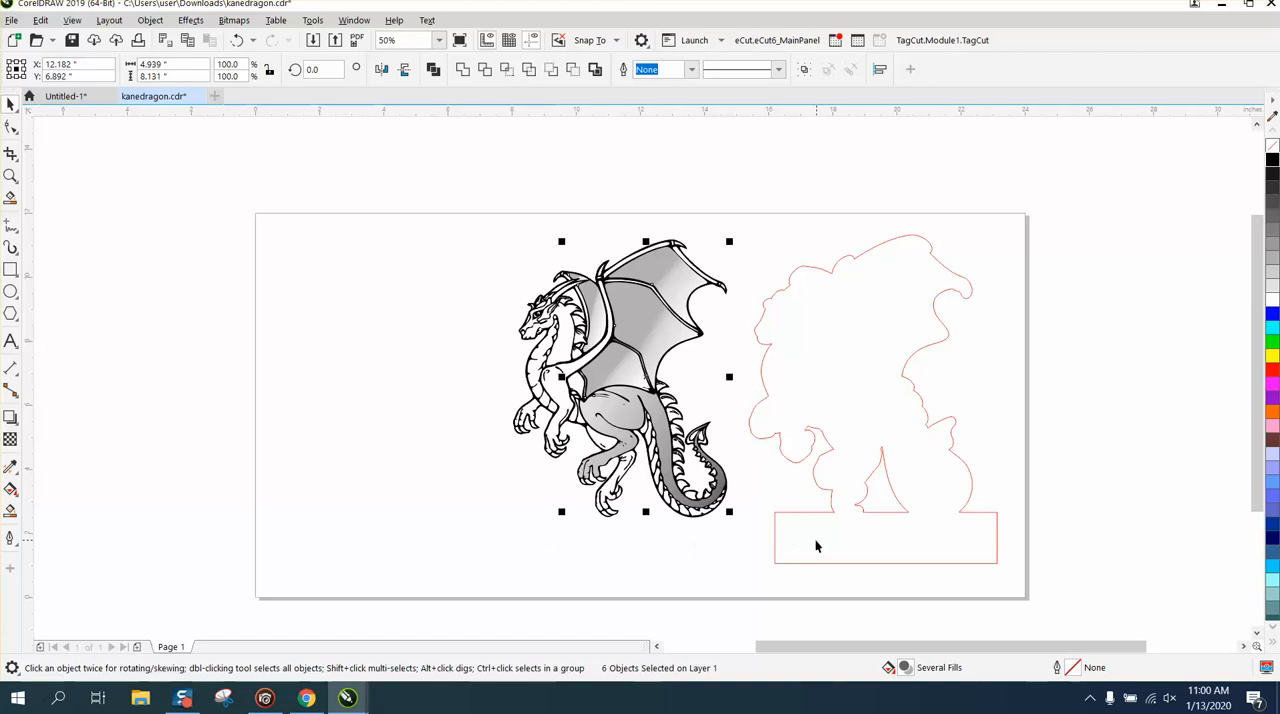
mouse_move(951, 296)
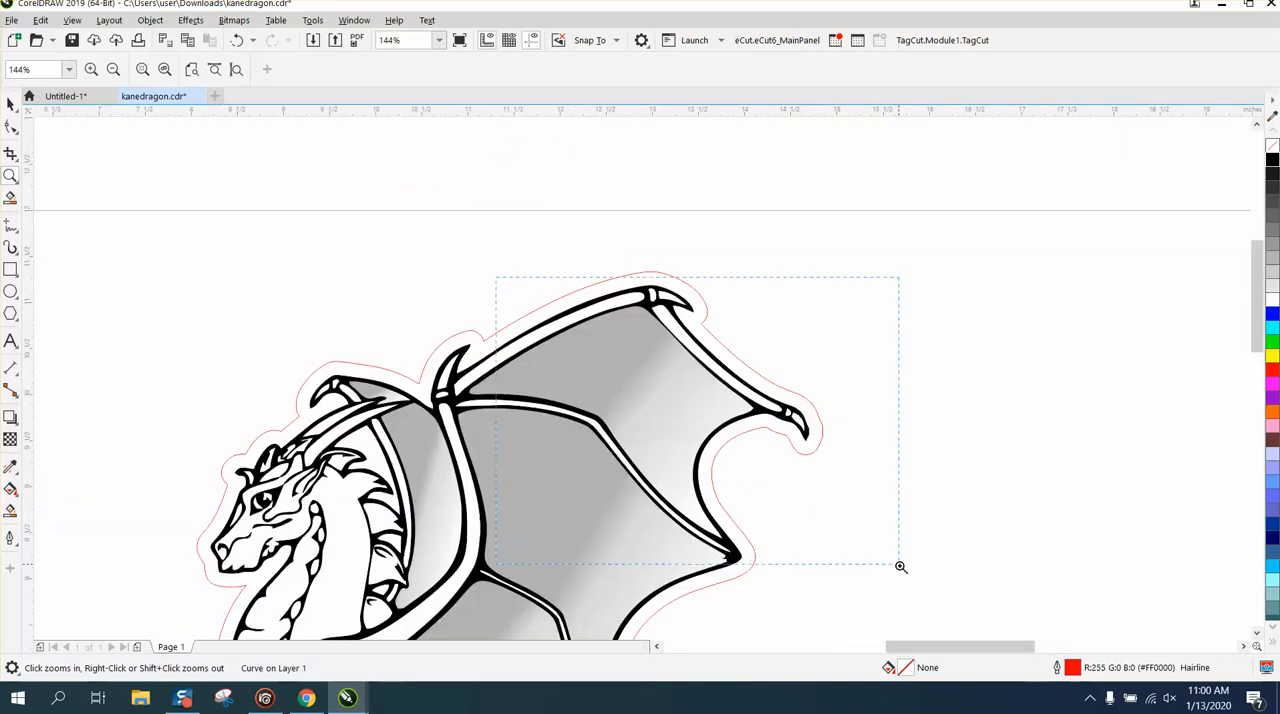
- Zoom in on the wing to check the shading fits behind the line art
left_click(900, 567)
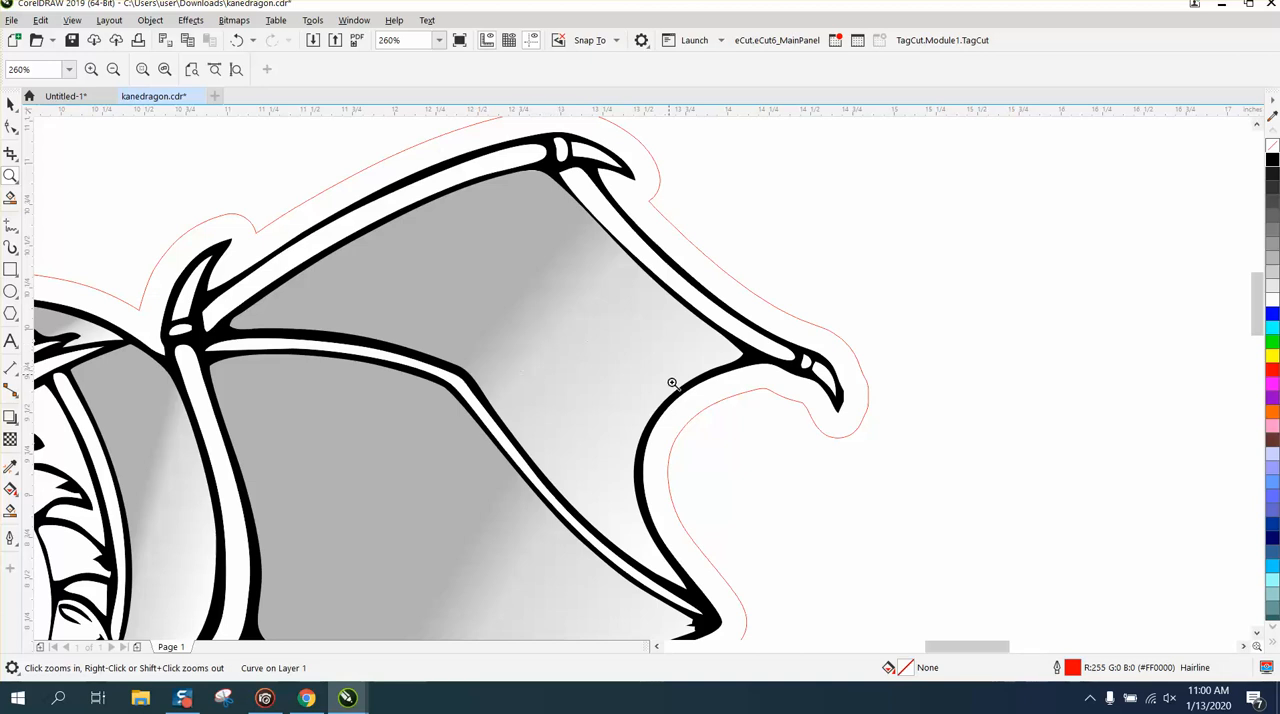
mouse_move(448, 273)
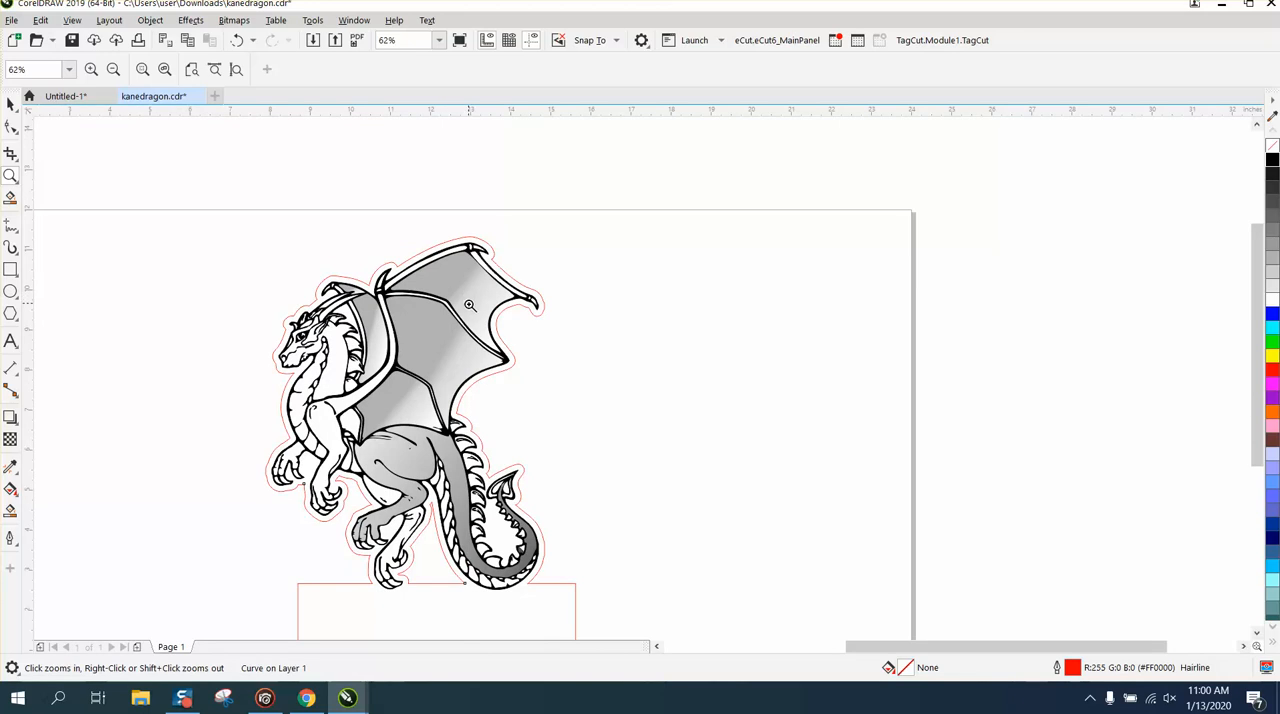
mouse_move(469, 309)
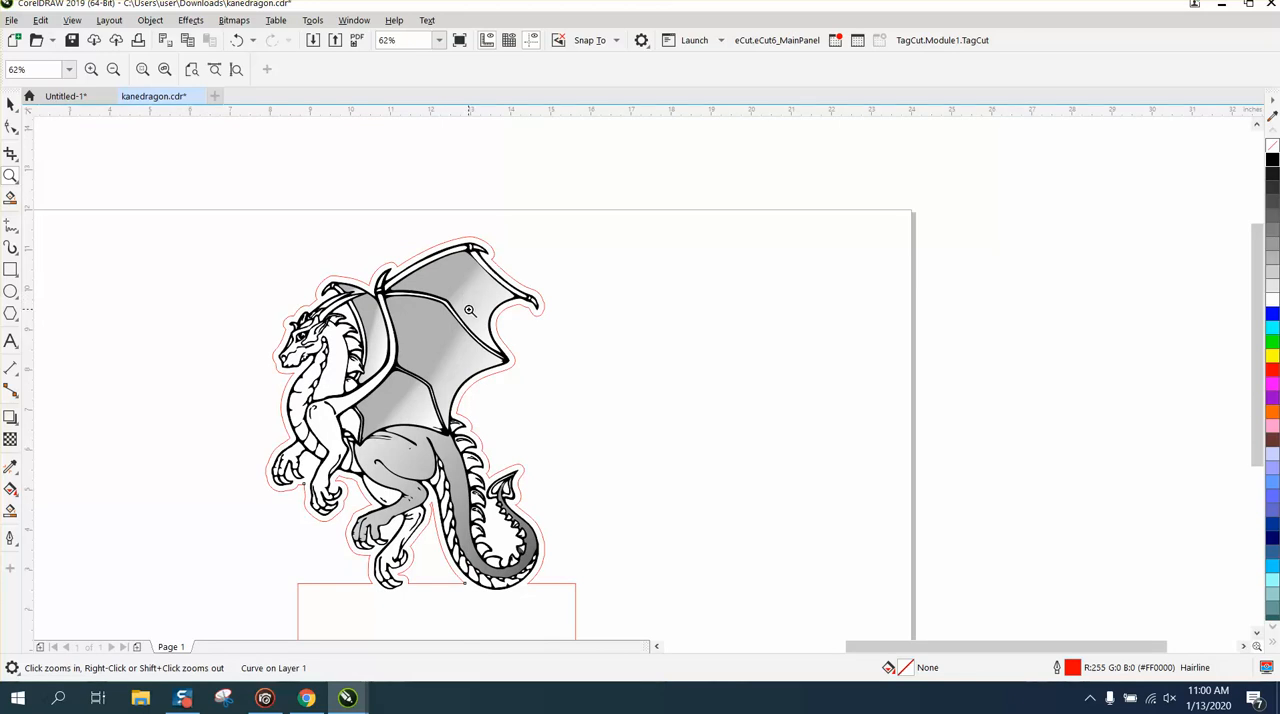
mouse_move(472, 322)
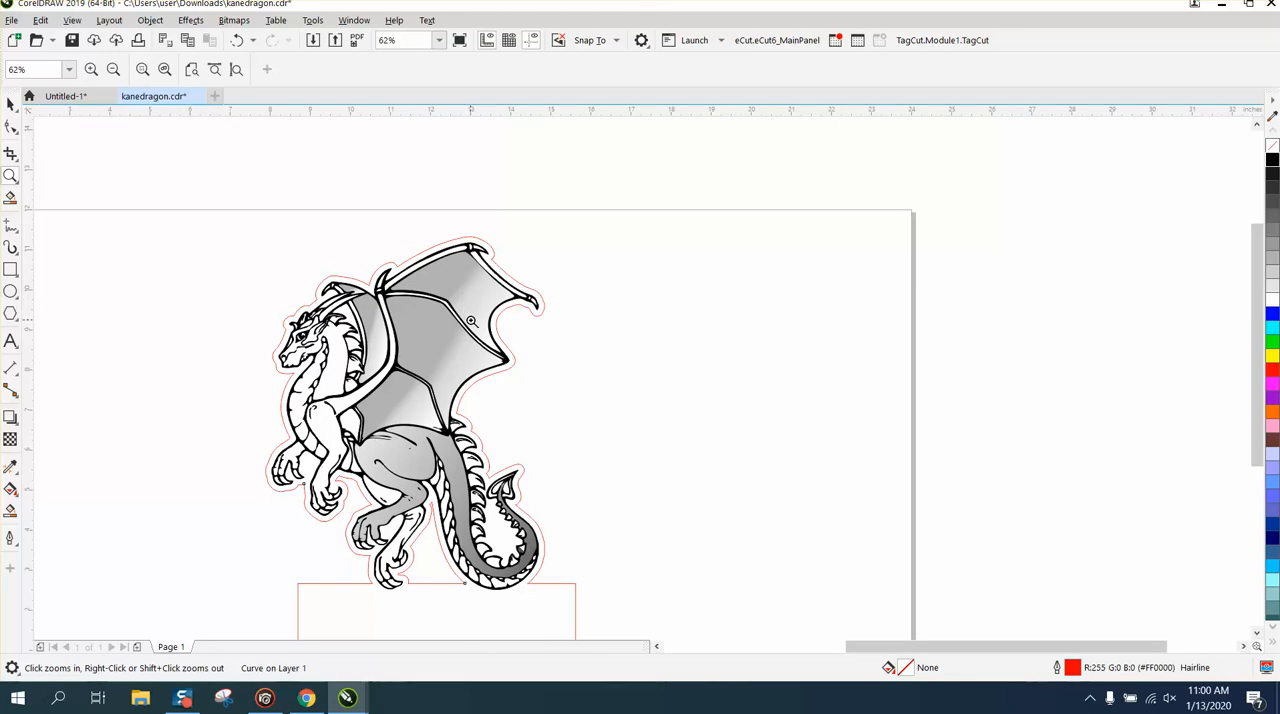